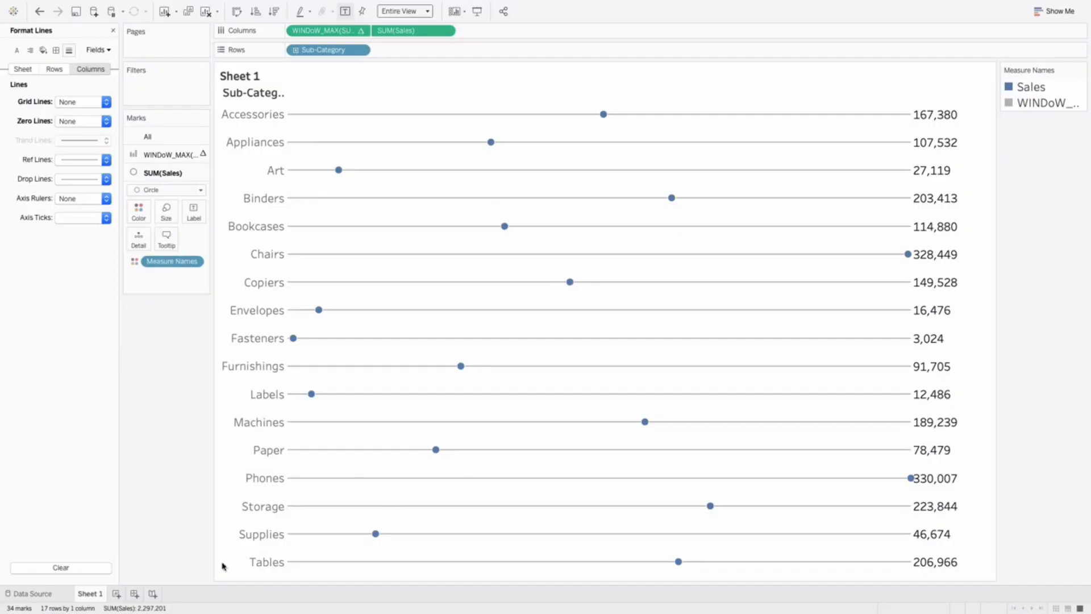
On Sheet 2, chart SUM(Sales) by Sub-Category rows, fitted to Entire View
click(122, 593)
text(su)
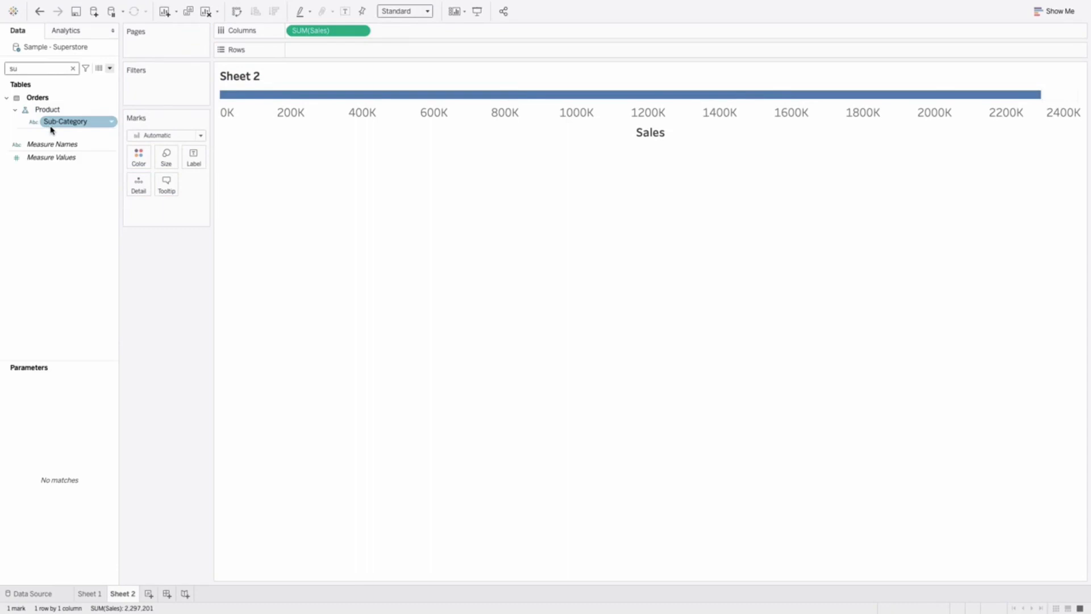
drag(66, 121, 327, 49)
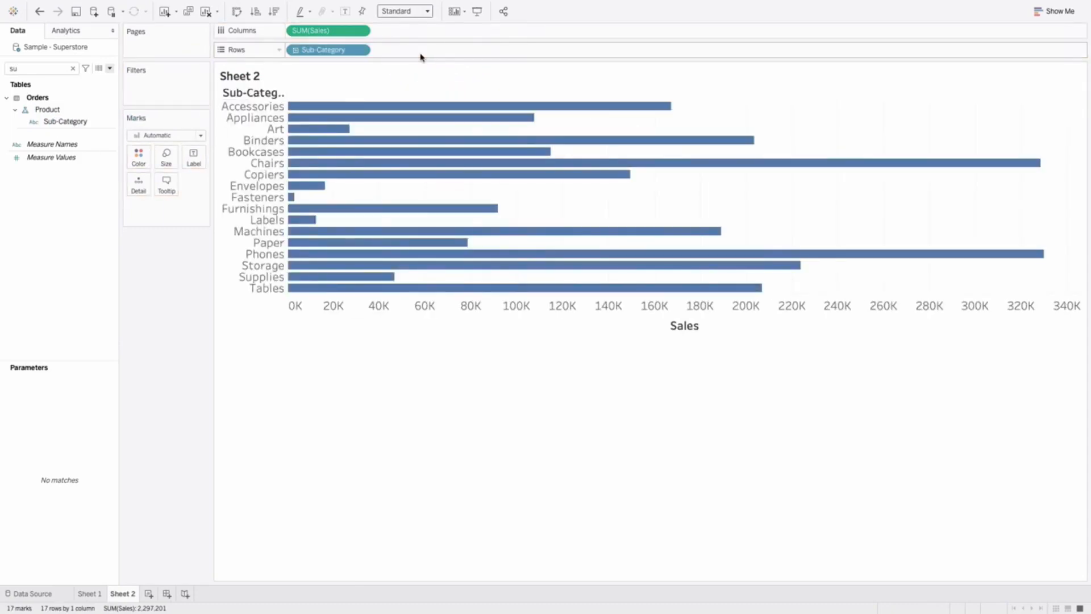
click(425, 10)
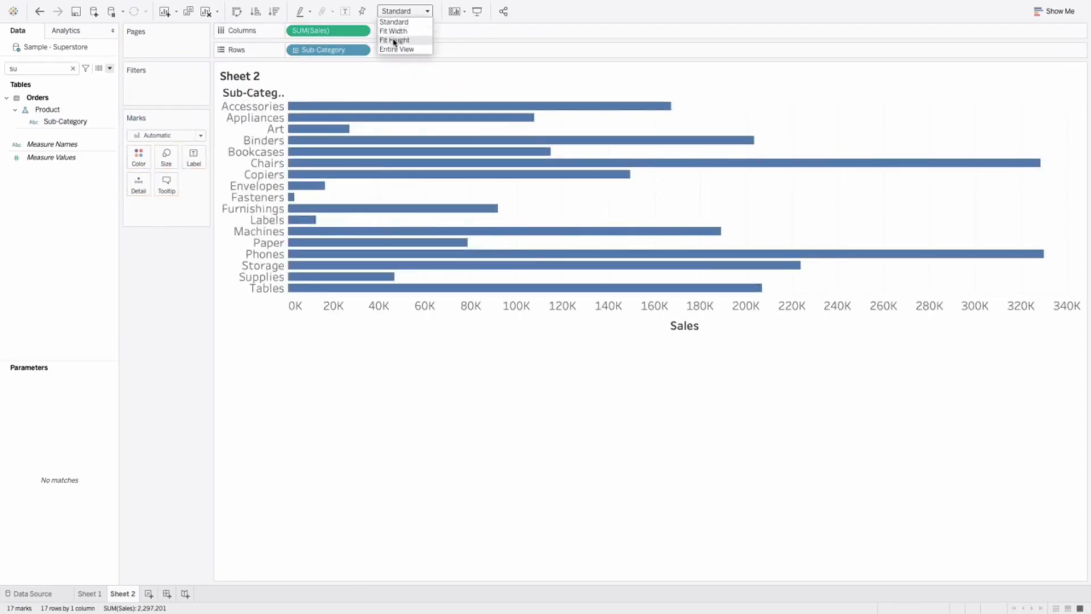
click(396, 49)
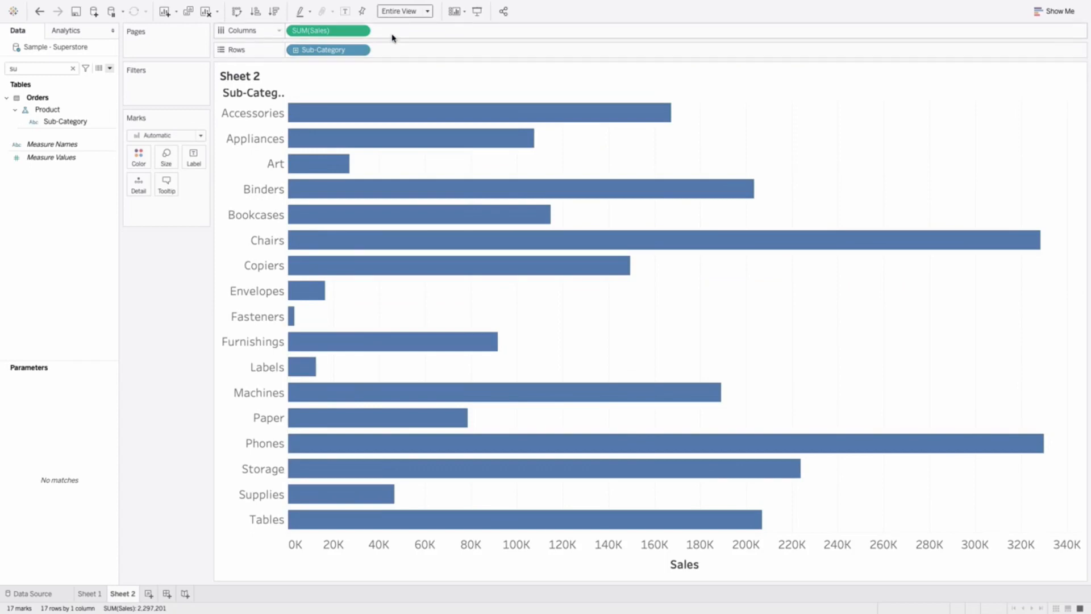
mouse_move(392, 36)
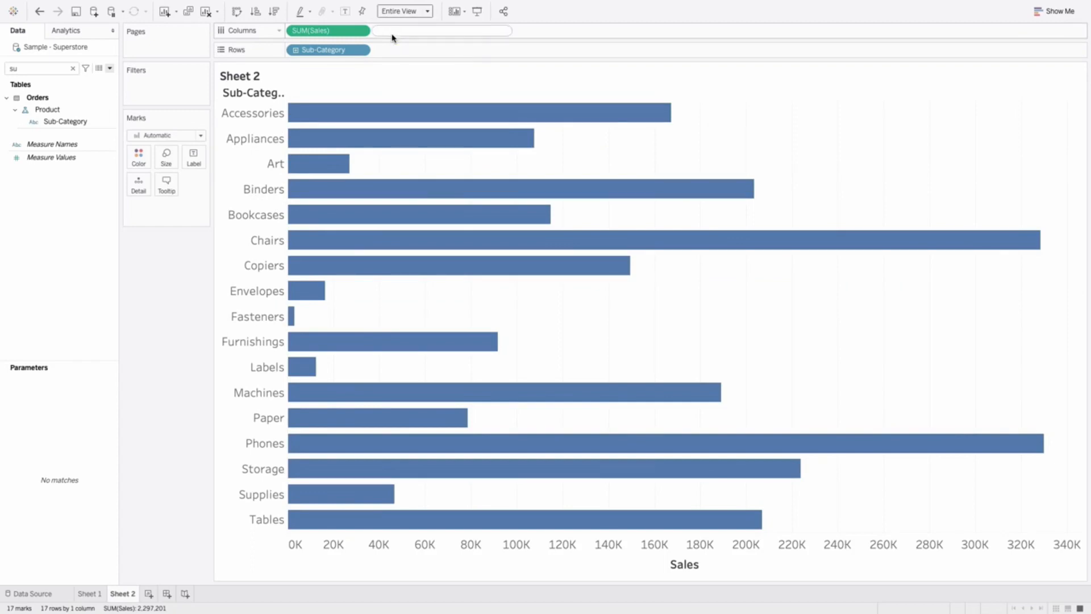
Add an ad-hoc WINDOW_SUM(SUM([Sales])) calculation to the Columns shelf
text(WINDOW_SUM(SUM([Sales)
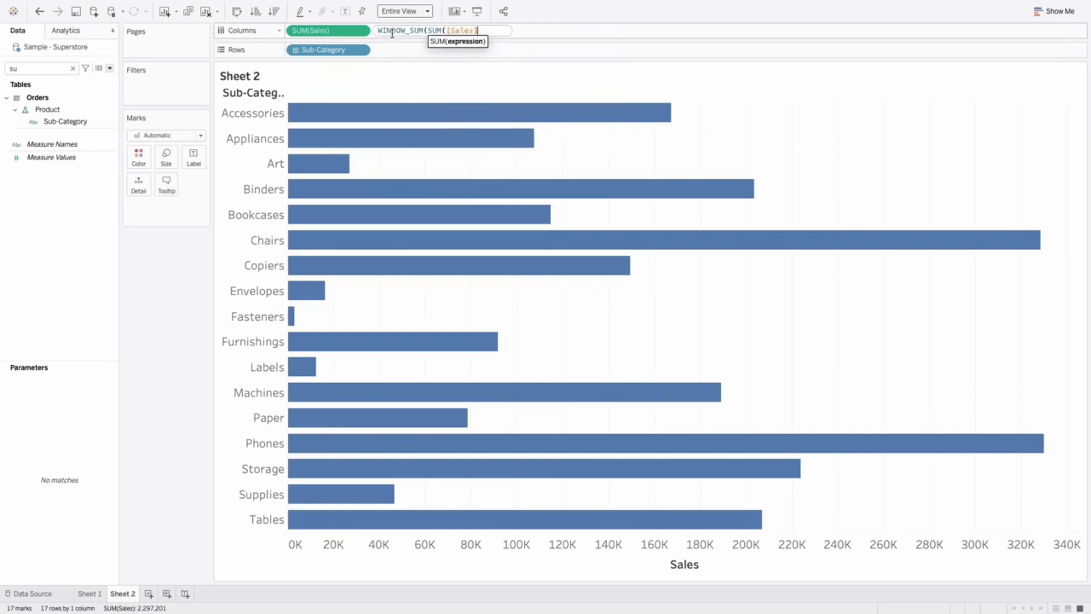
text()))
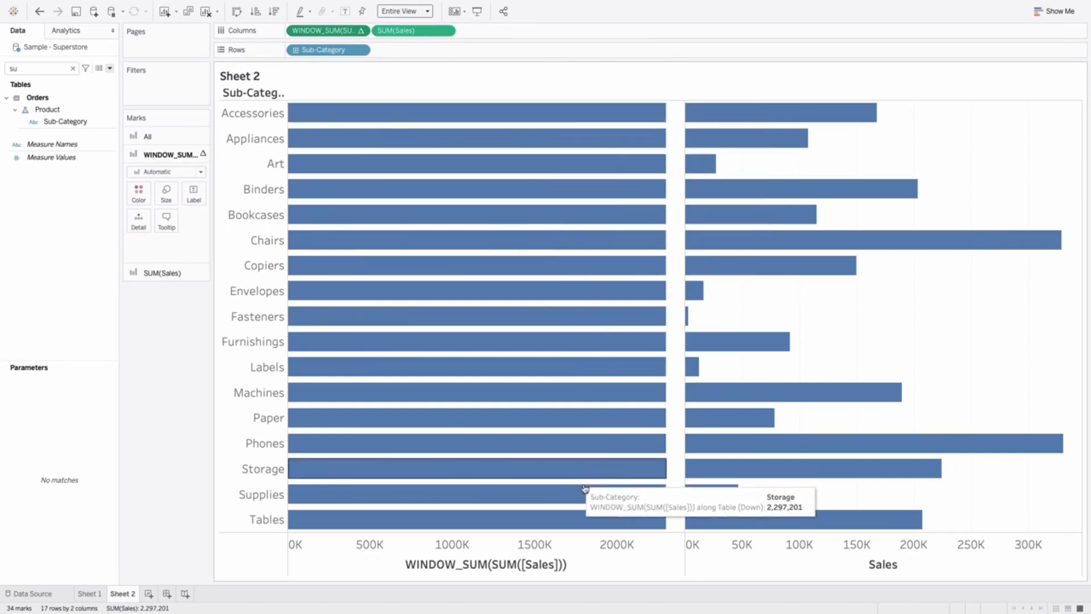
mouse_move(586, 532)
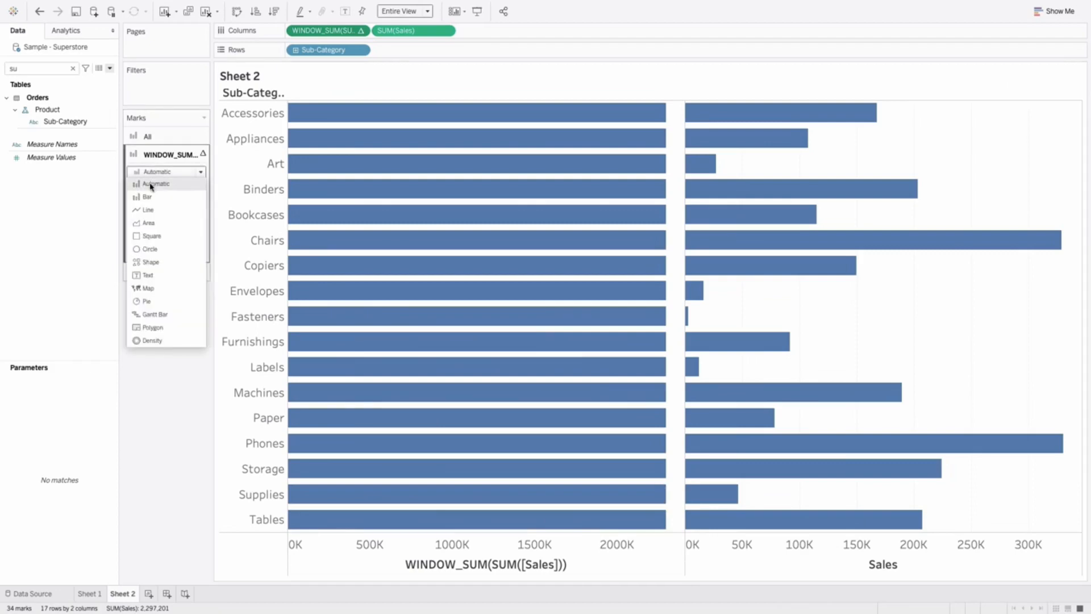
mouse_move(148, 197)
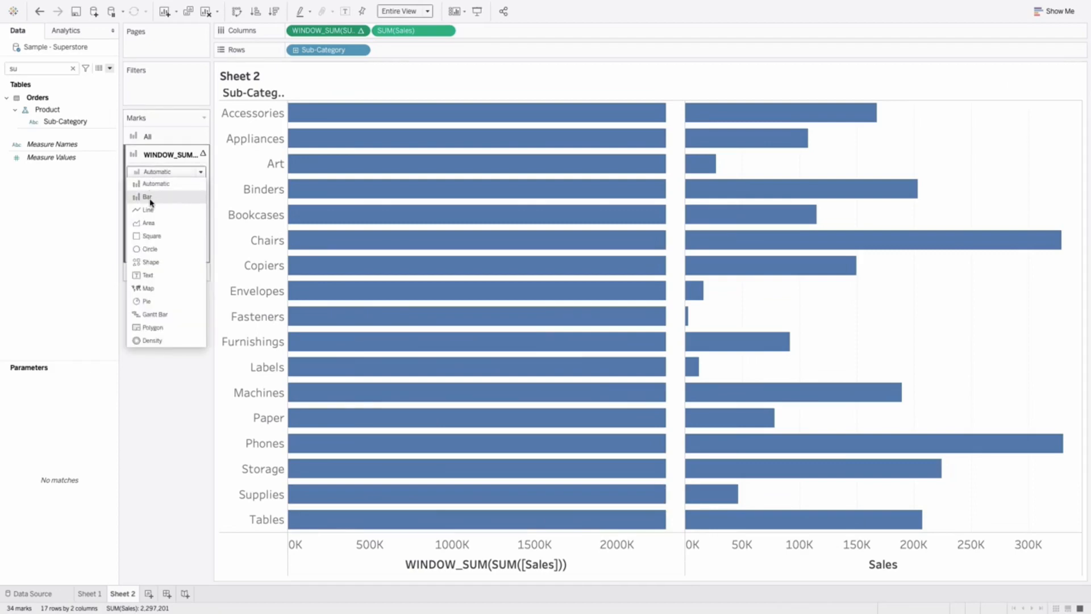
Draw the window-total marks as light gray bars and the Sales marks as circles
click(139, 193)
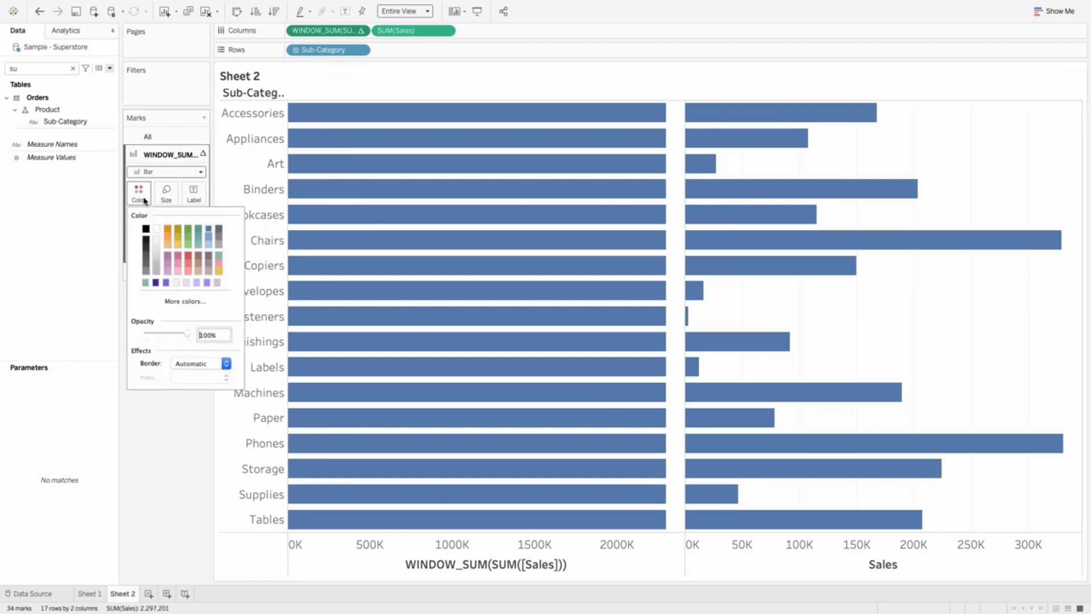
click(155, 249)
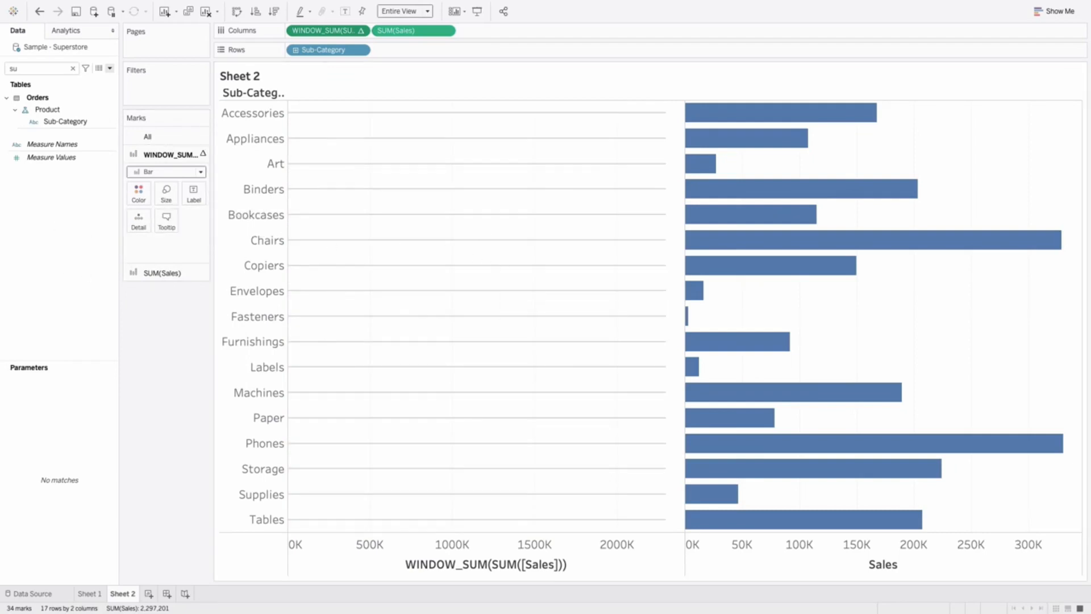
mouse_move(539, 259)
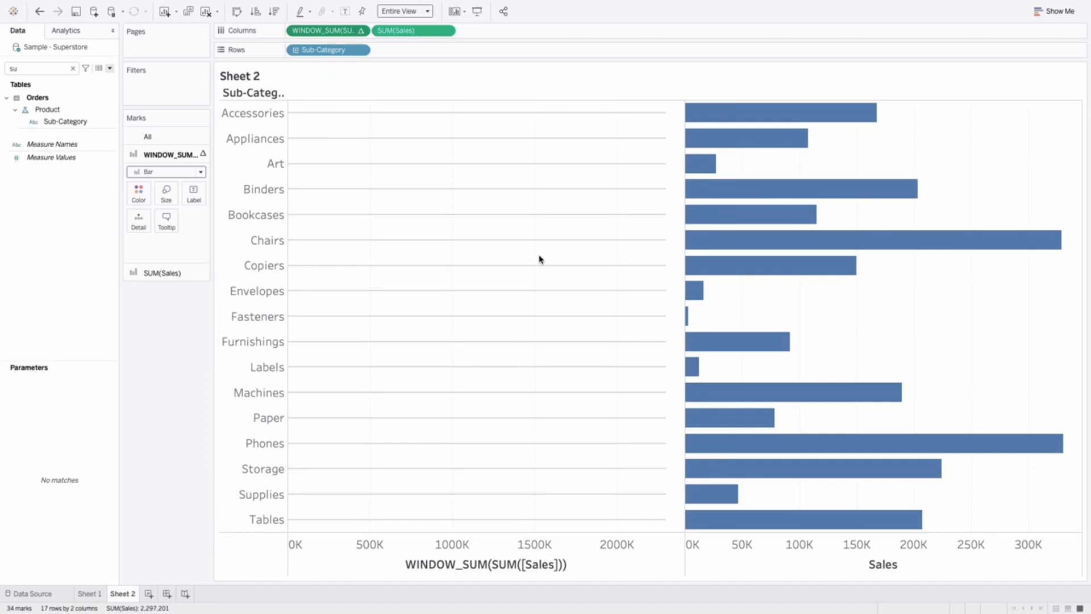
click(414, 30)
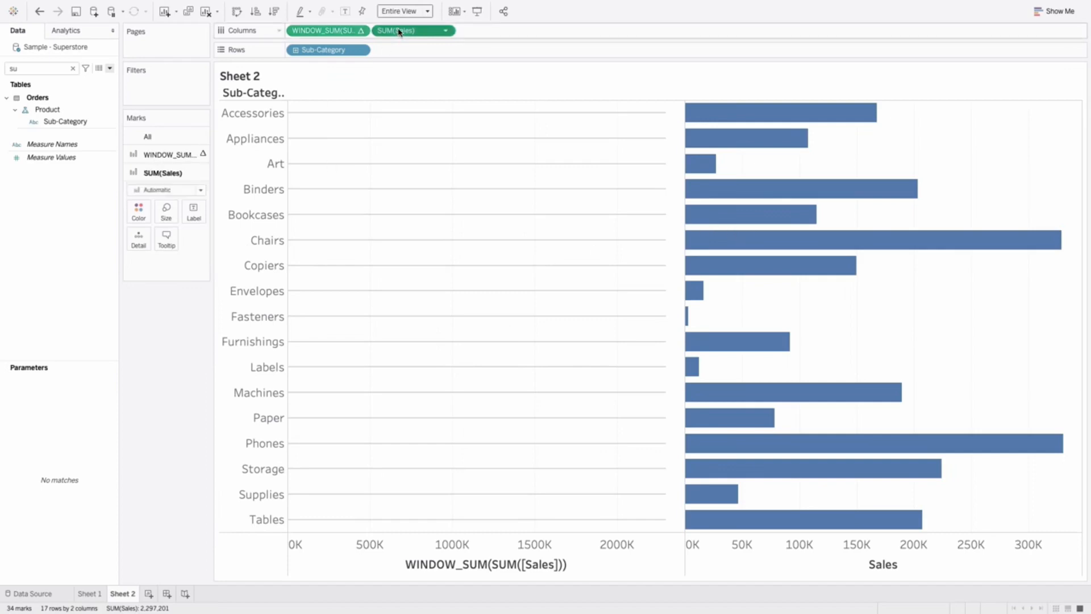
click(165, 189)
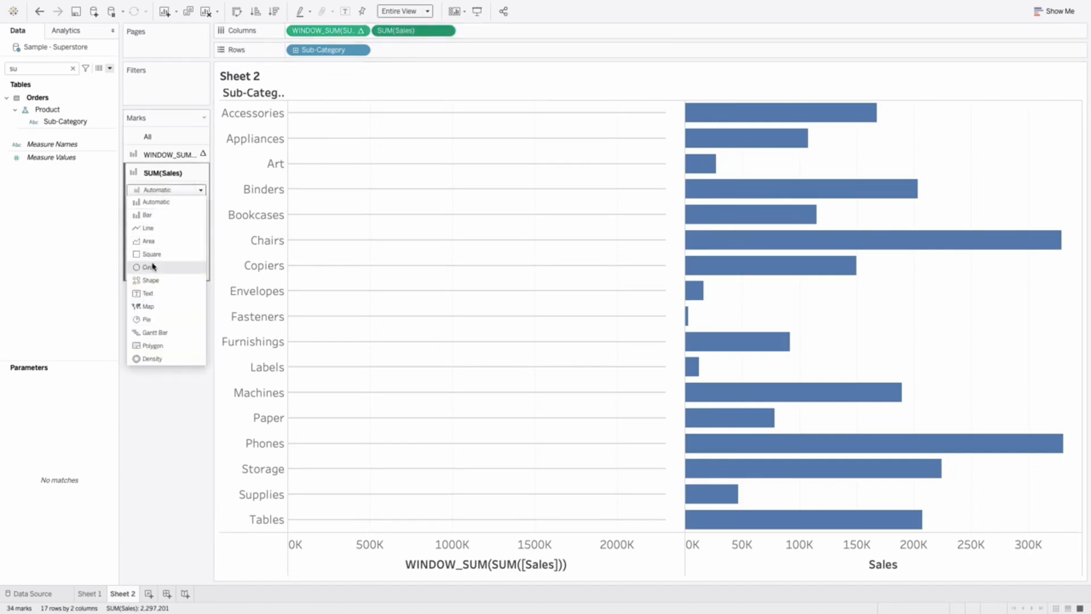
click(149, 267)
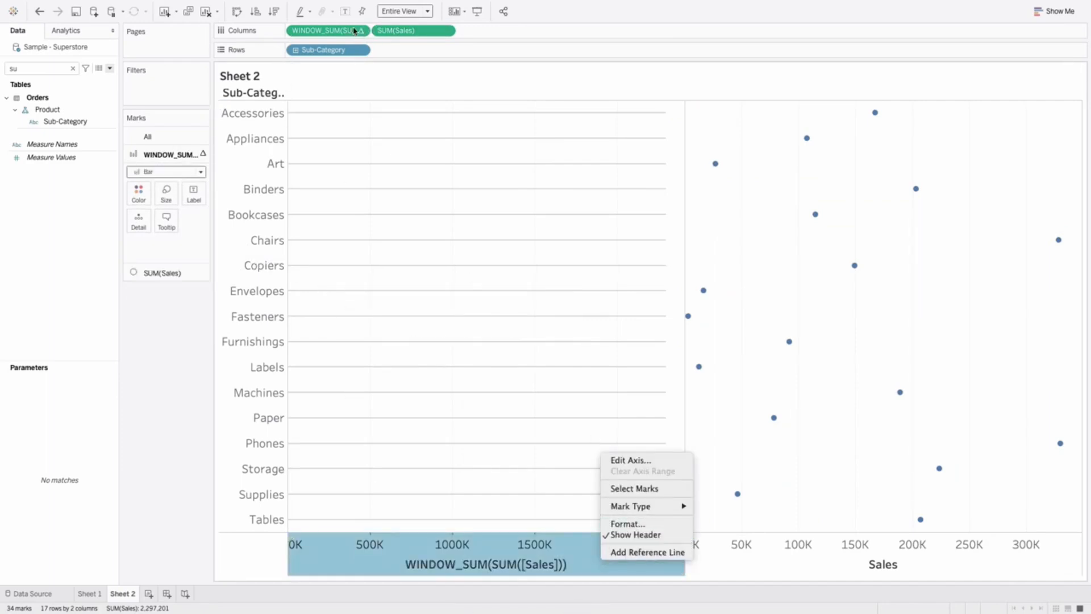
Combine both measures on a synchronized dual axis and remove Measure Names from Color
right_click(324, 30)
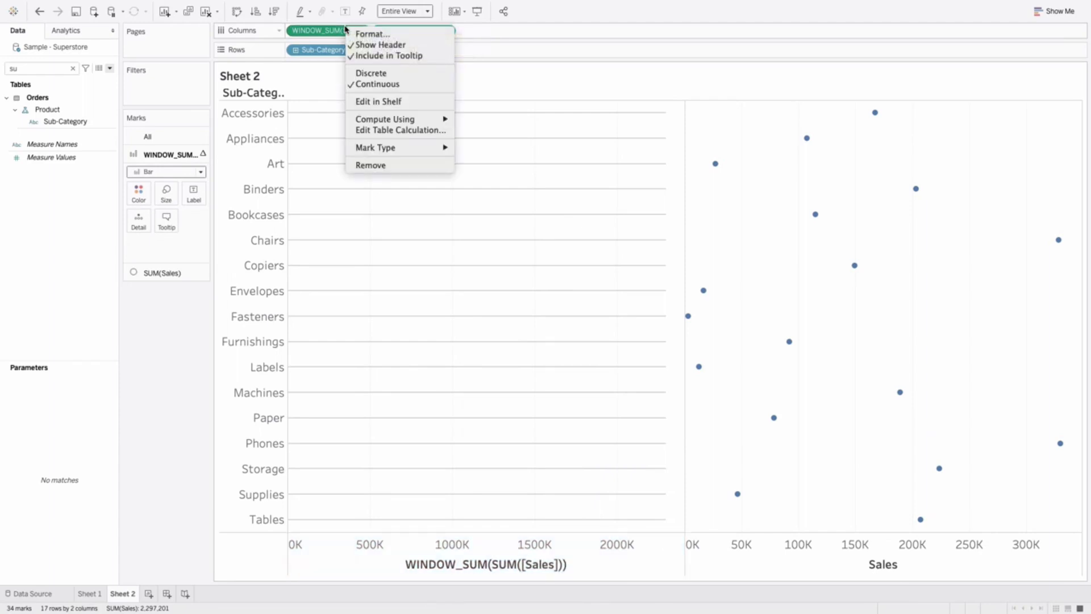
mouse_move(384, 118)
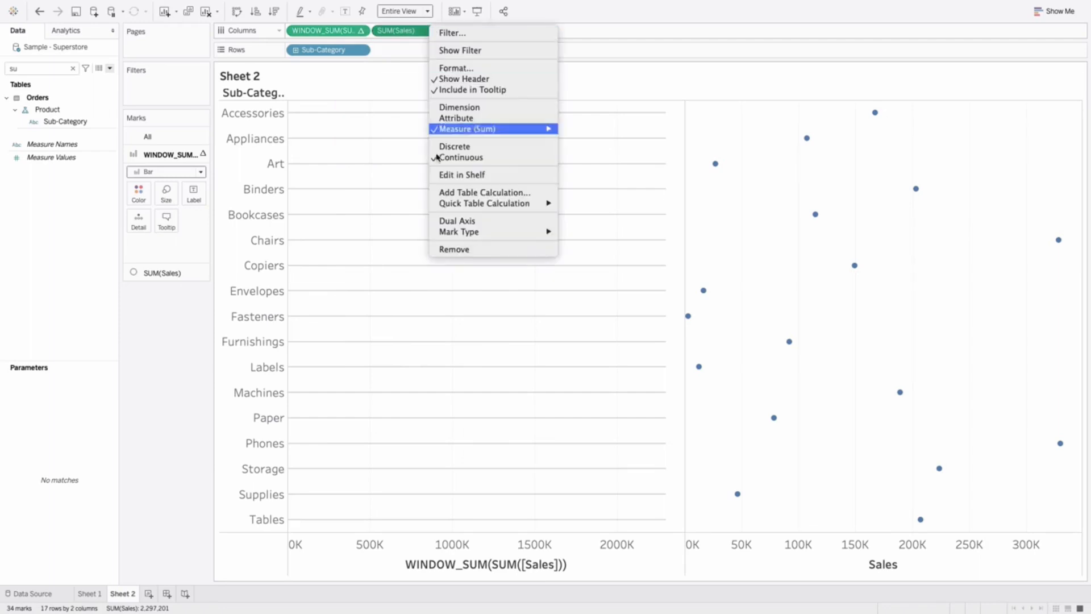
click(456, 220)
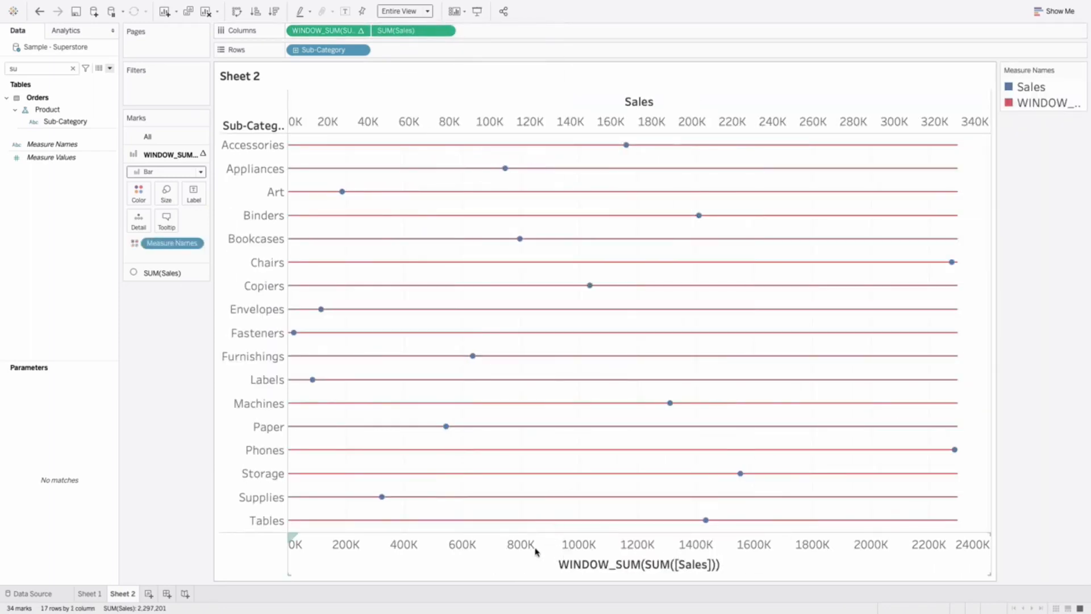
right_click(536, 553)
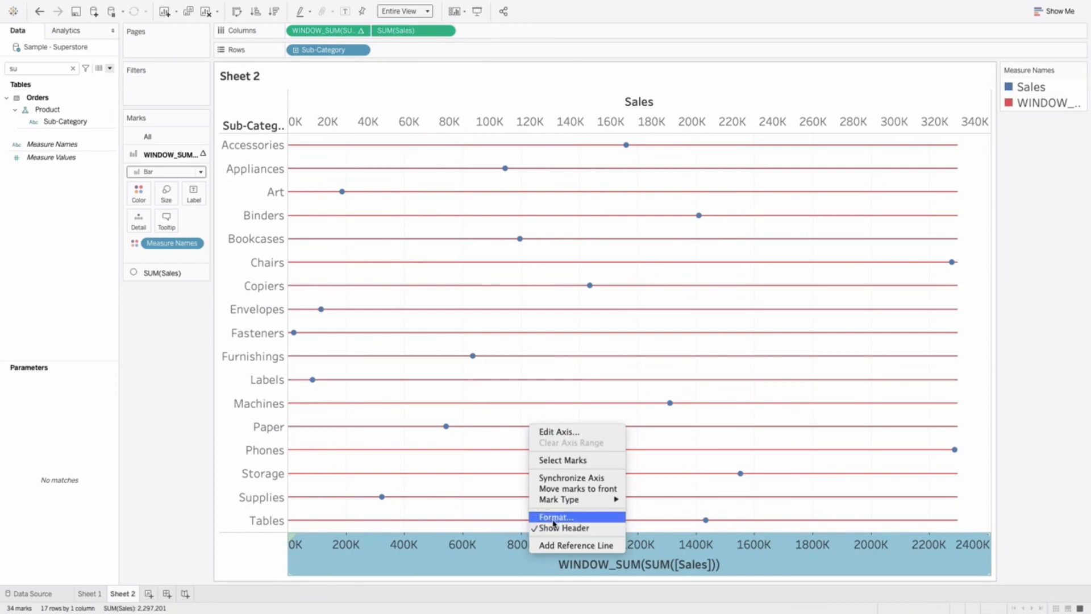
click(570, 478)
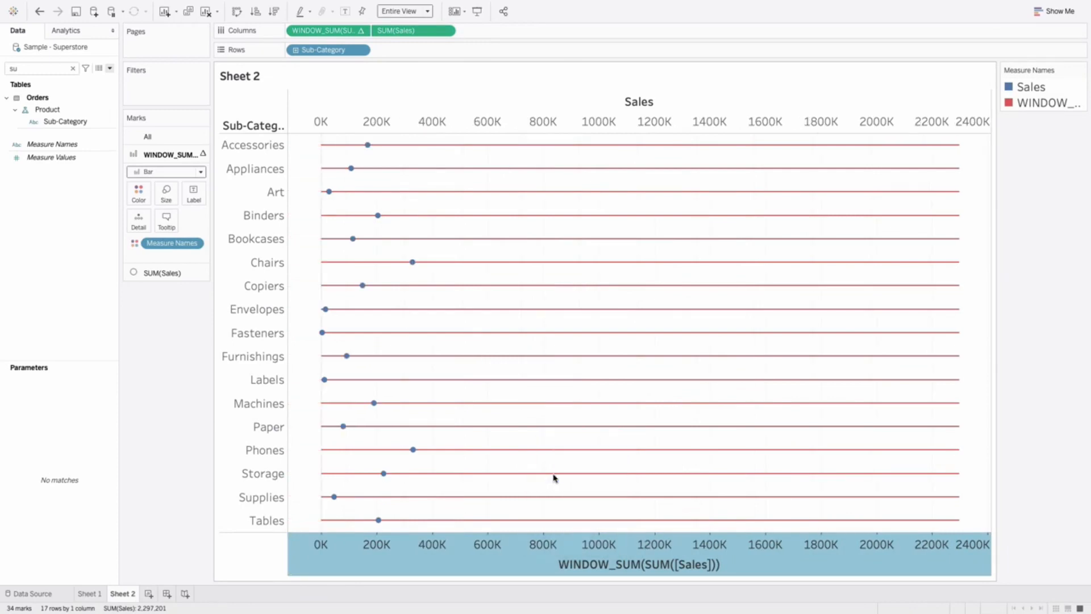
click(146, 136)
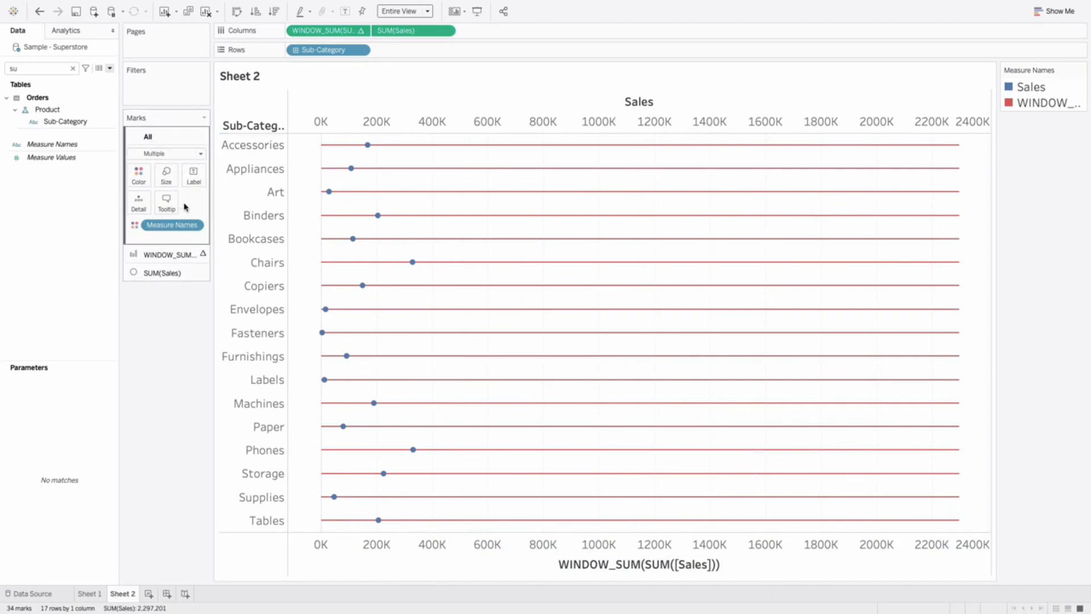
click(171, 225)
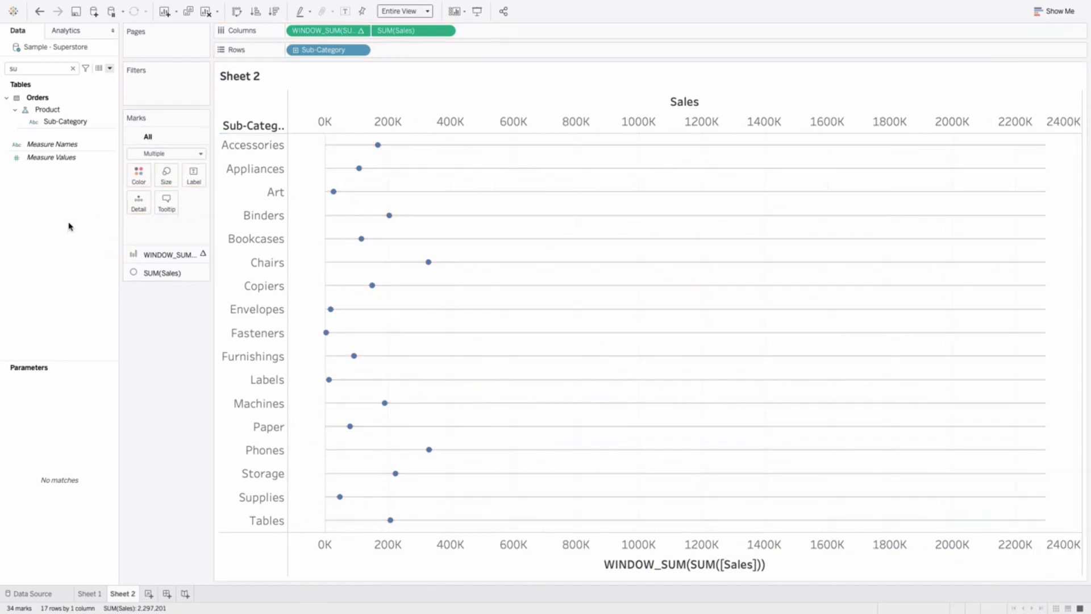
mouse_move(338, 496)
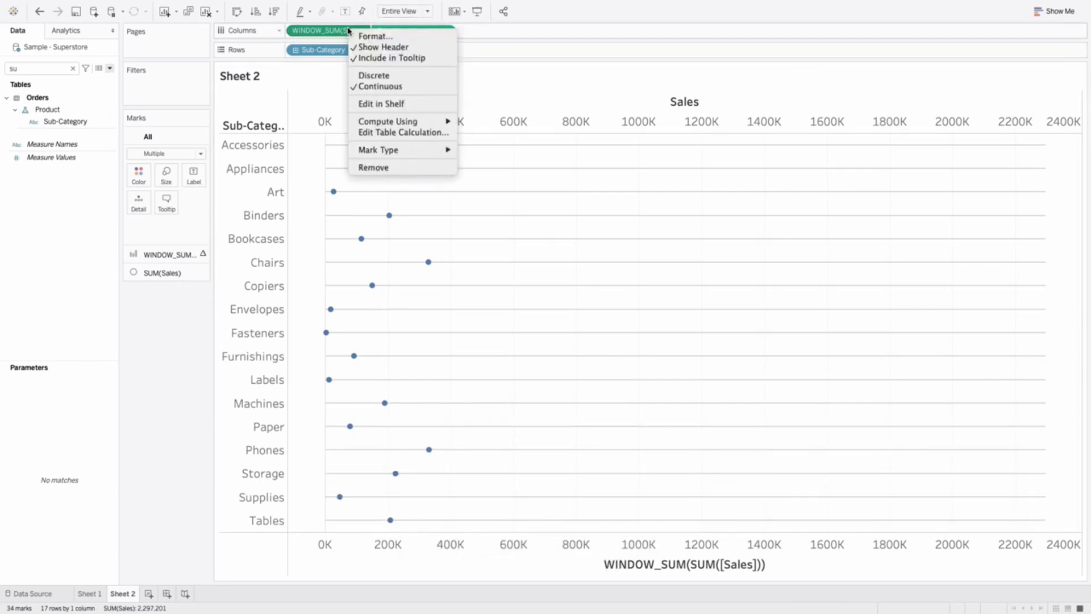
Compute the track calculation along Specific Dimensions and change WINDOW_SUM to WINDOW_MAX
click(404, 132)
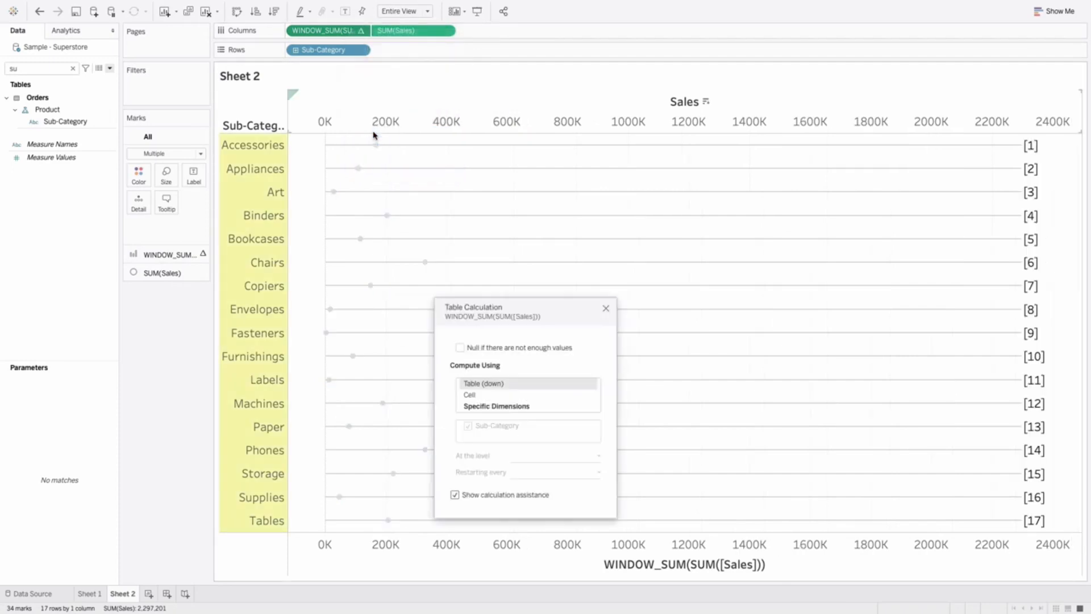
click(495, 406)
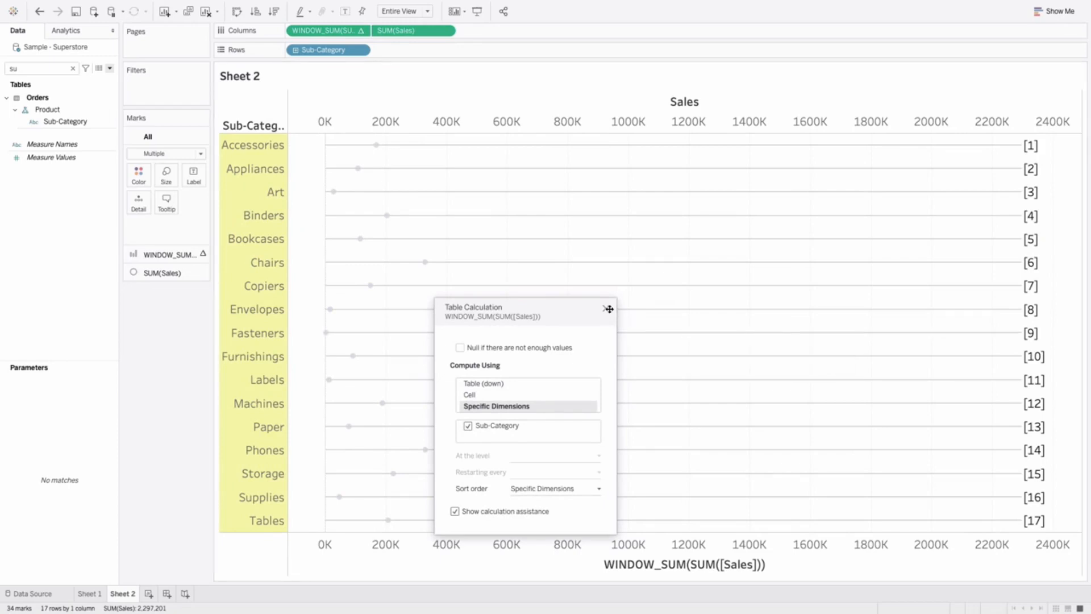
click(607, 308)
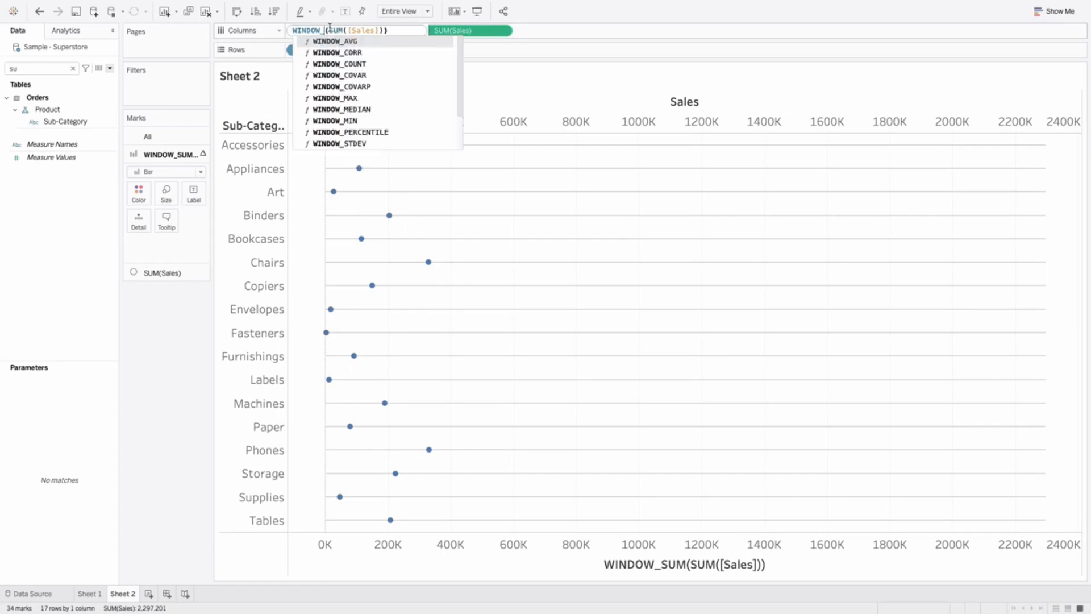
click(342, 109)
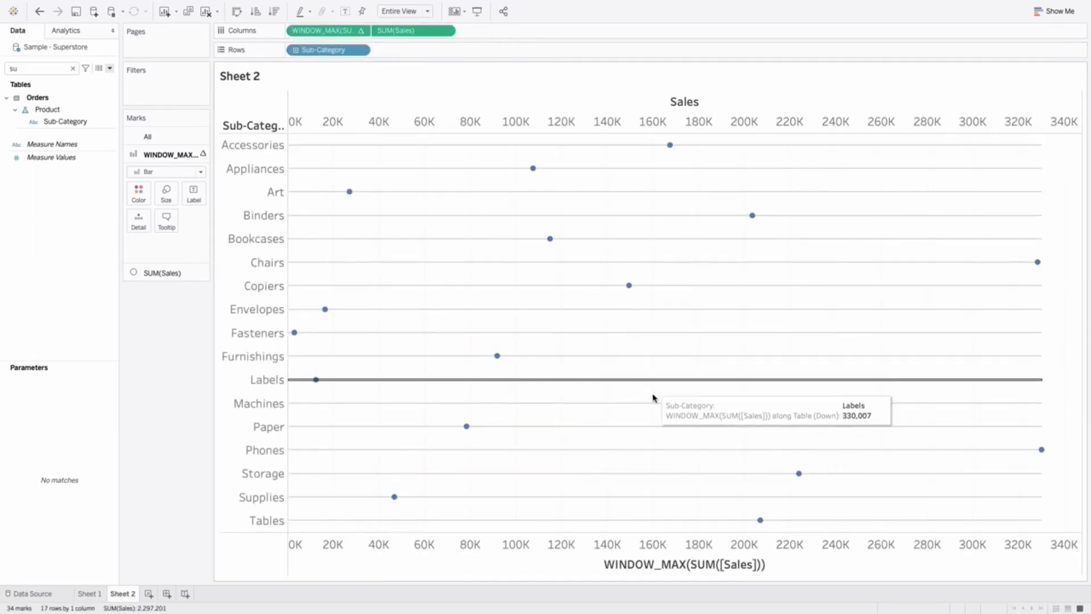
mouse_move(503, 375)
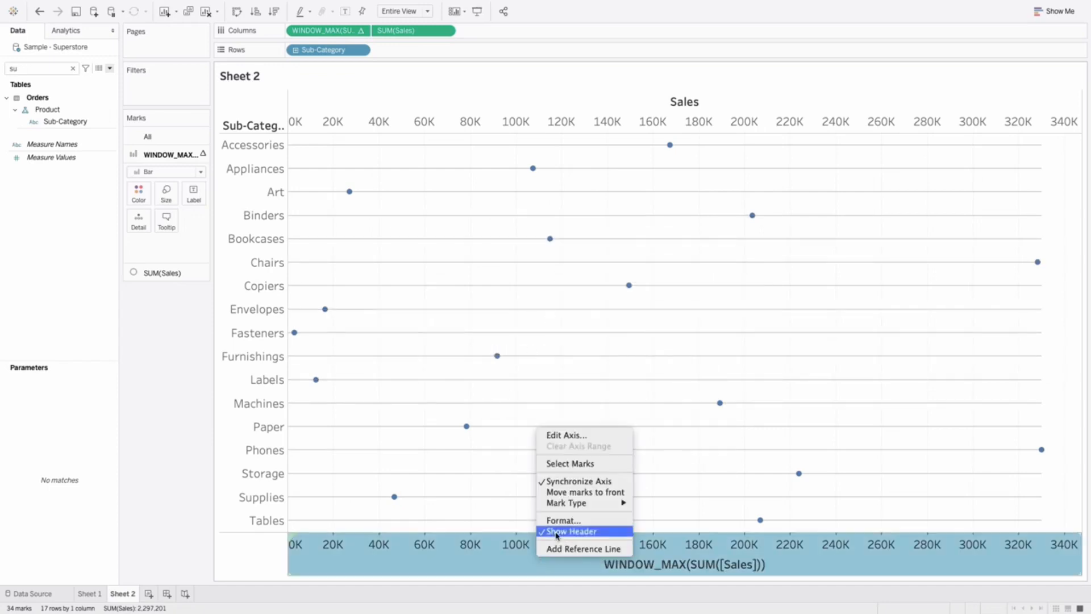
Hide the bottom axis and set the row and column dividers to None
click(570, 531)
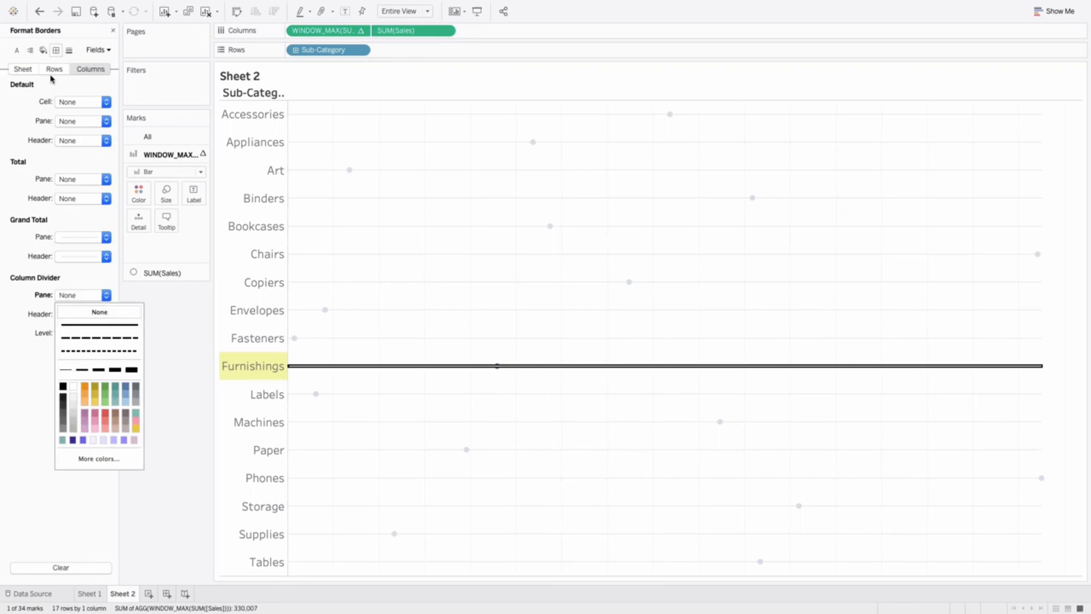
click(99, 312)
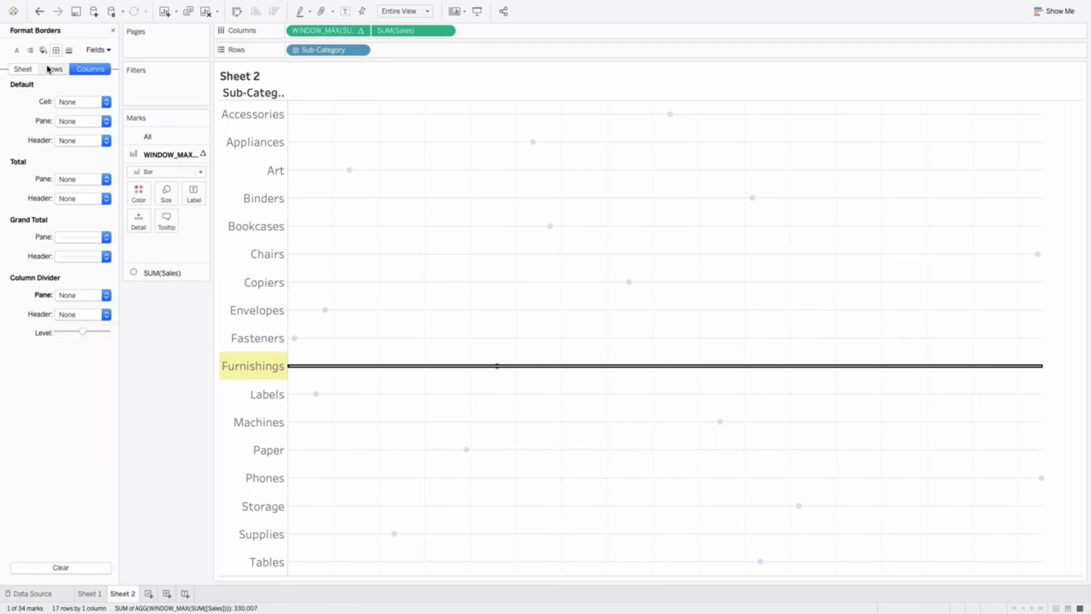
click(105, 295)
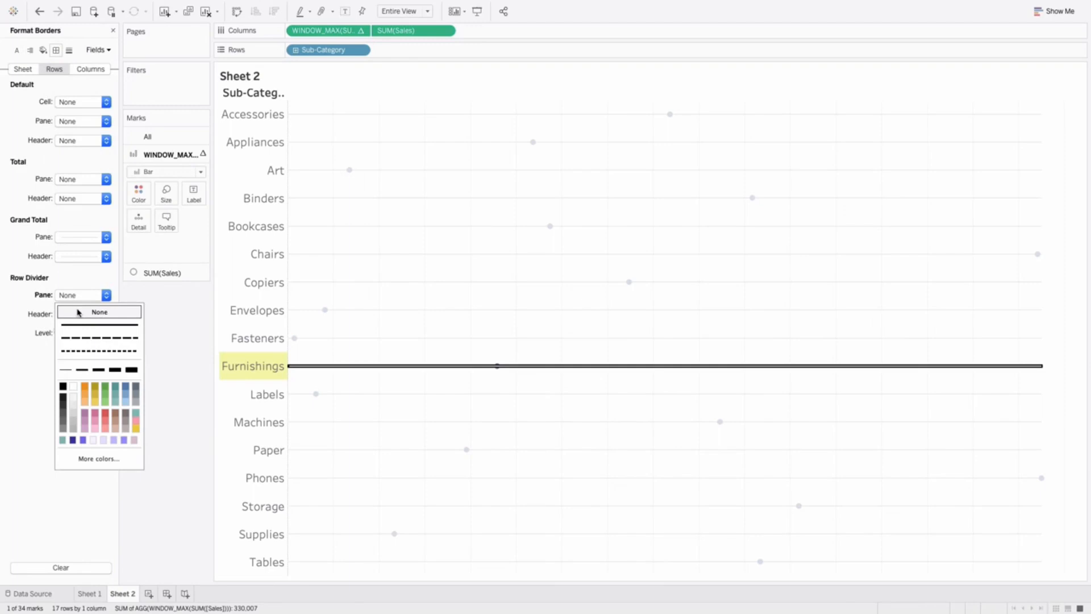
mouse_move(120, 90)
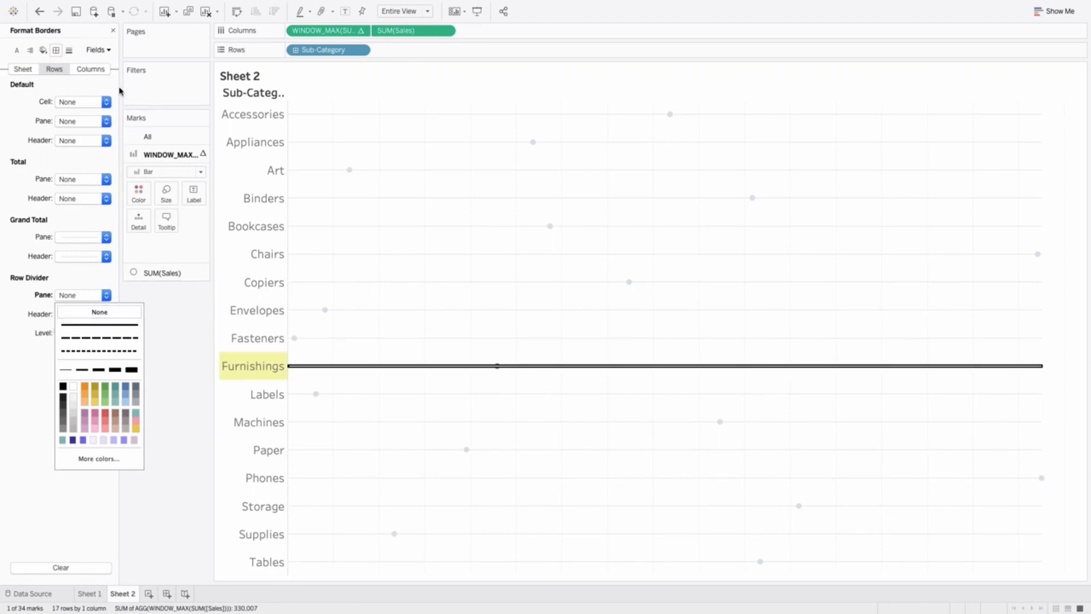
click(90, 69)
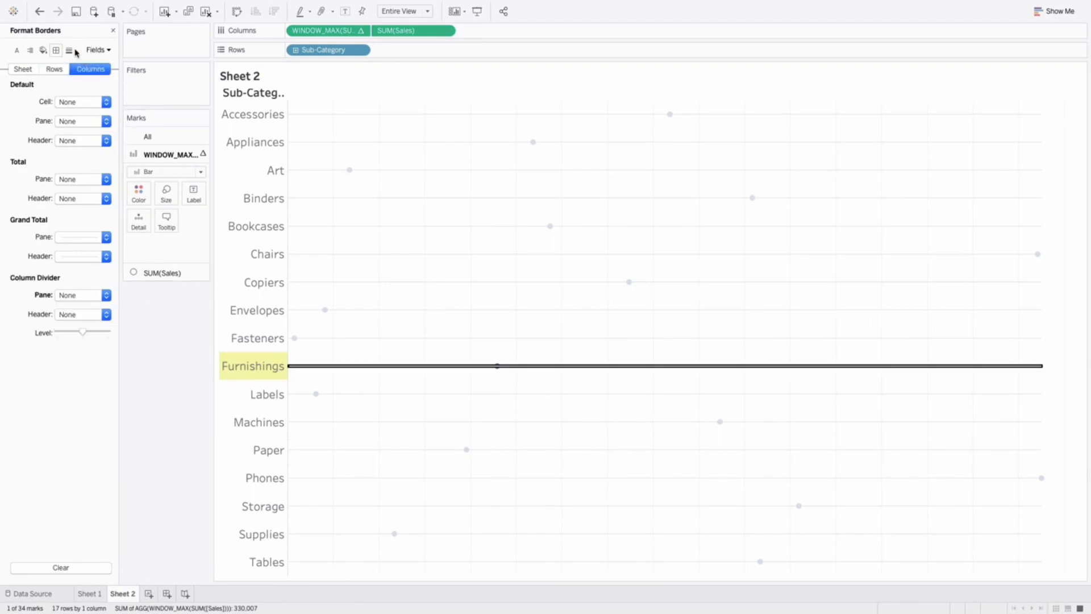
click(68, 50)
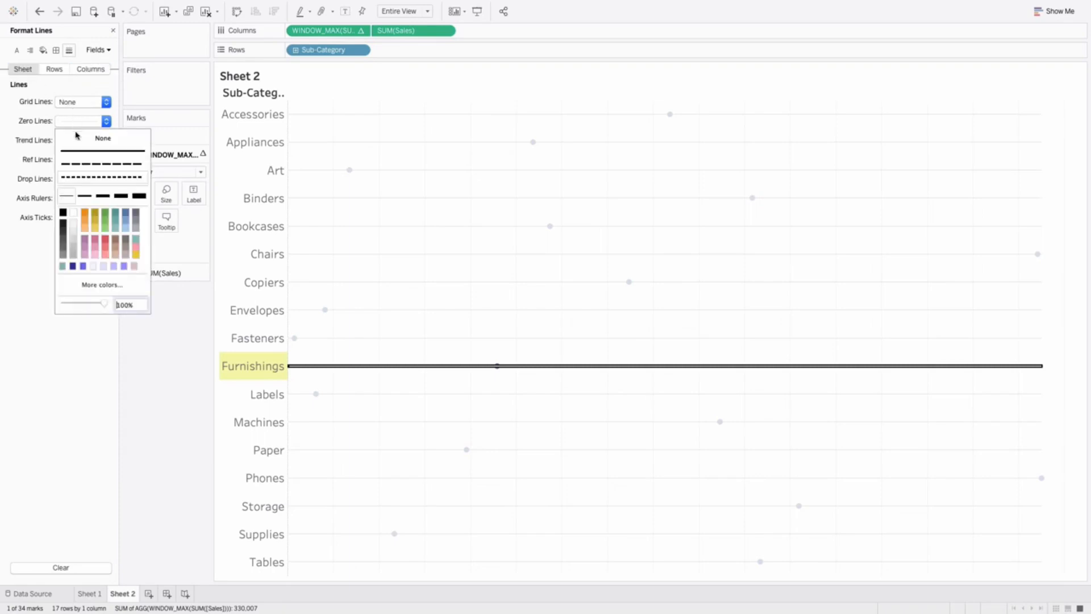
Set Zero Lines and column Grid Lines to None
click(102, 138)
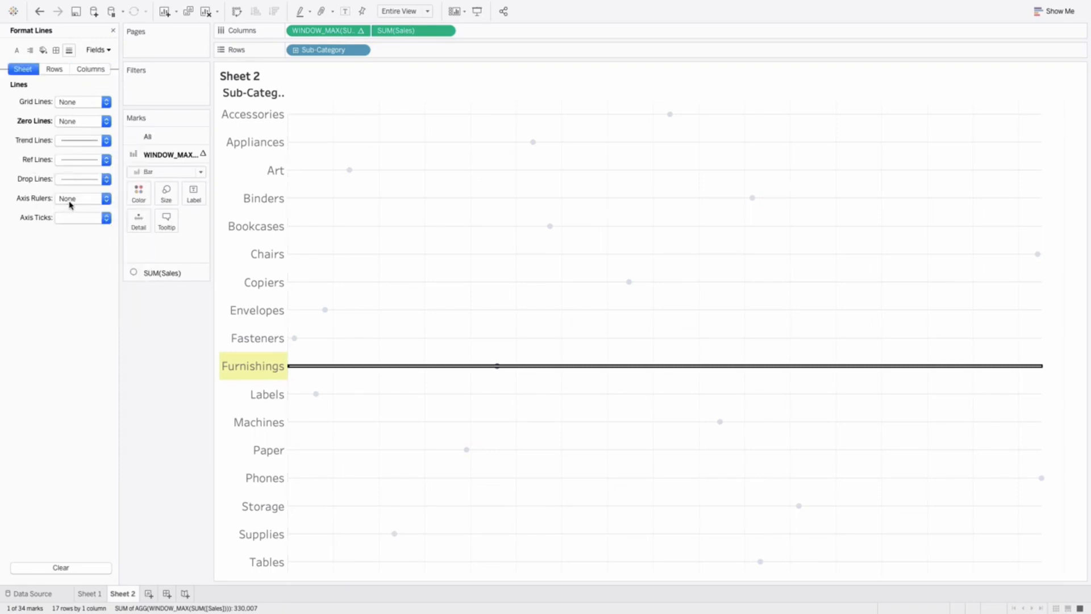
click(54, 69)
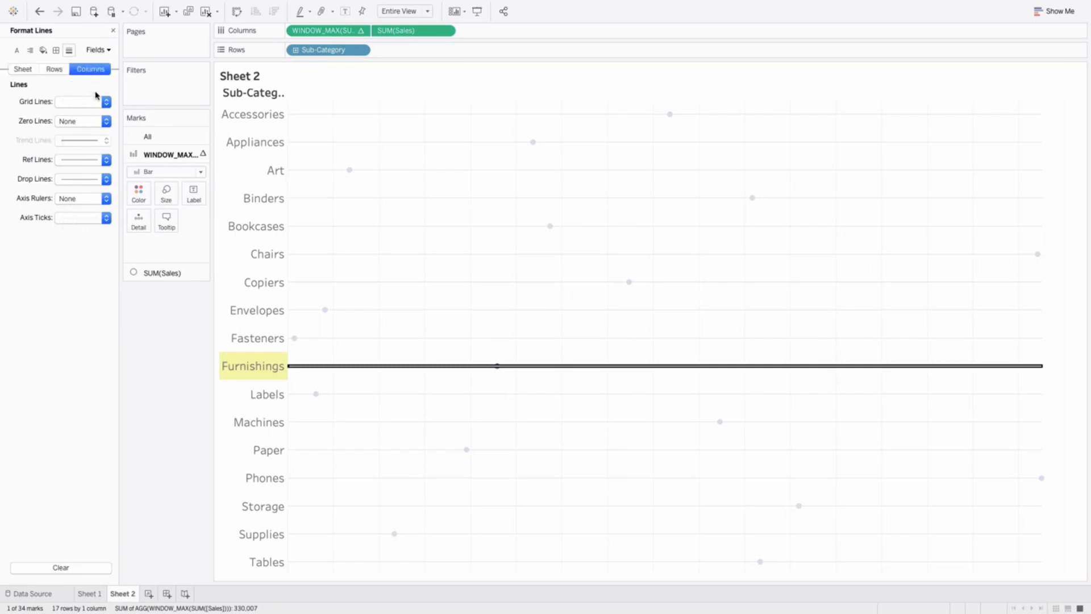
click(78, 102)
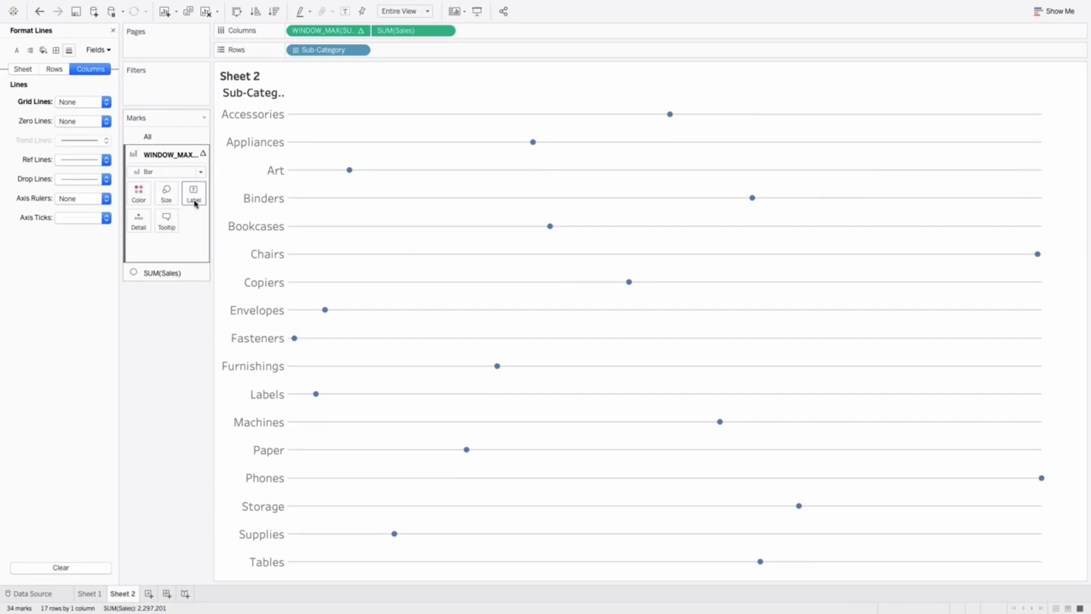
Label the WINDOW_MAX track ends with SUM(Sales) values, e.g. Phones 330,007
click(192, 192)
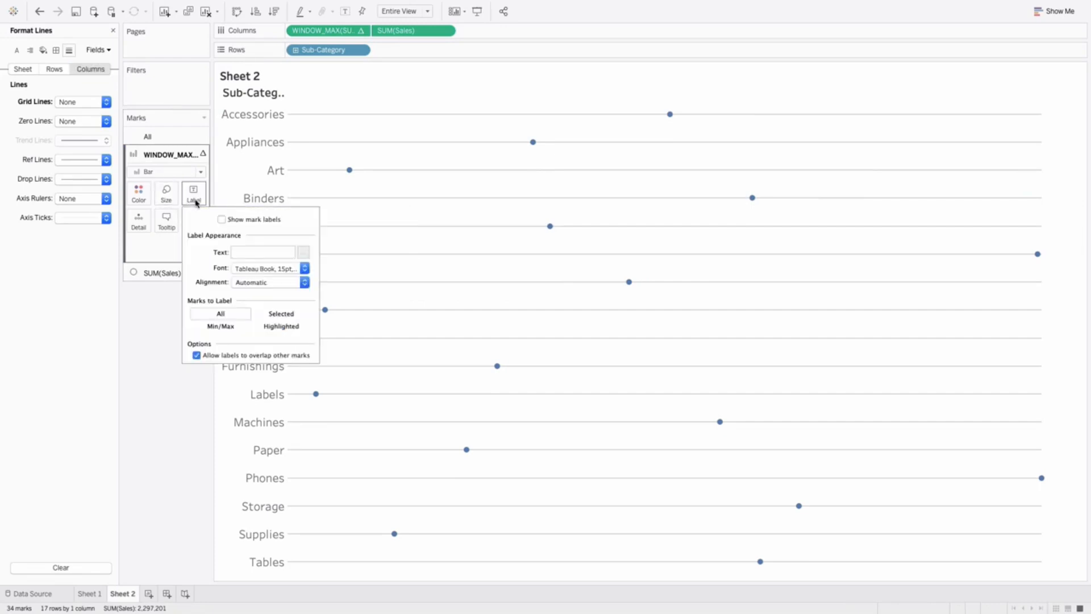
click(221, 219)
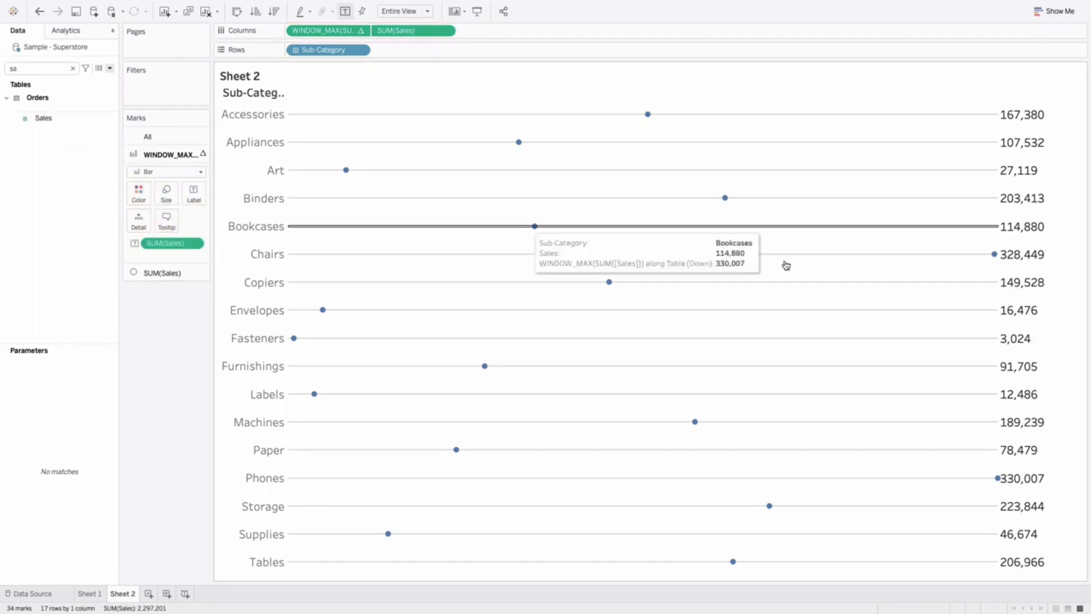
mouse_move(352, 250)
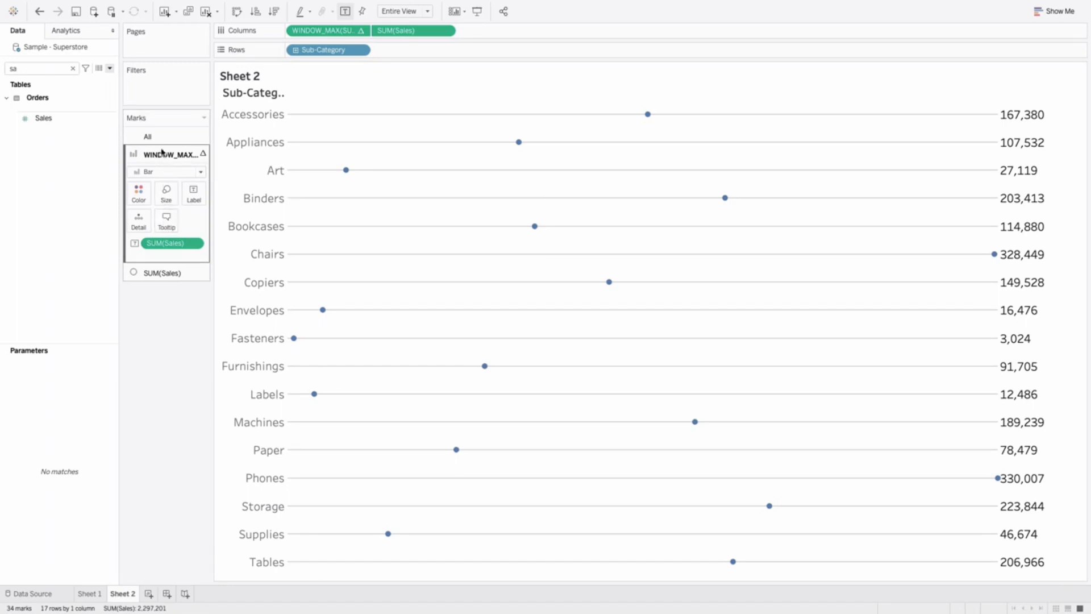
mouse_move(166, 219)
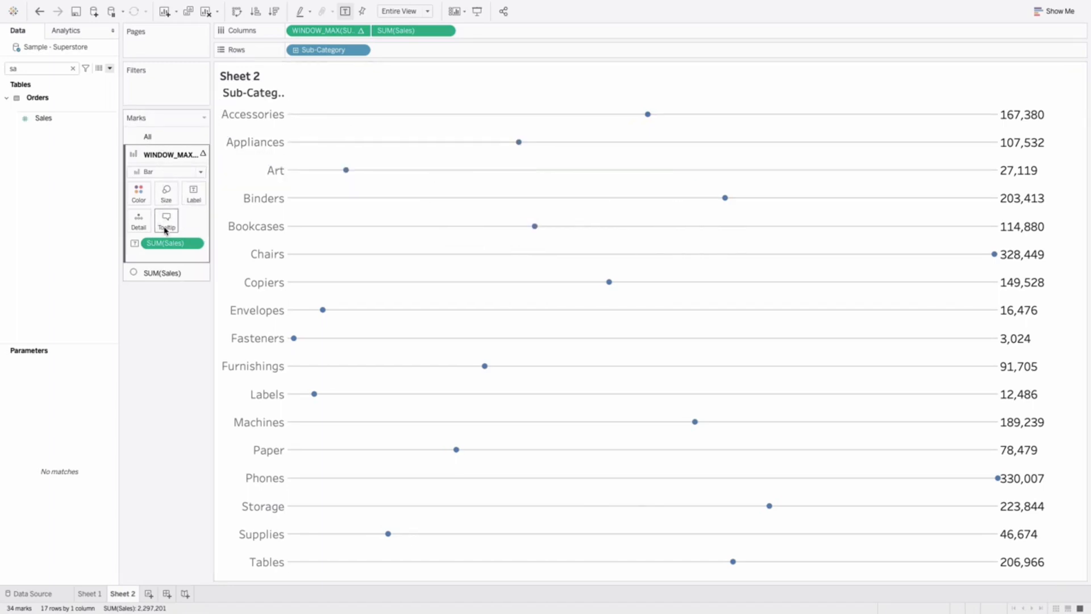
Open the tooltip editor for the WINDOW_MAX track marks
click(165, 217)
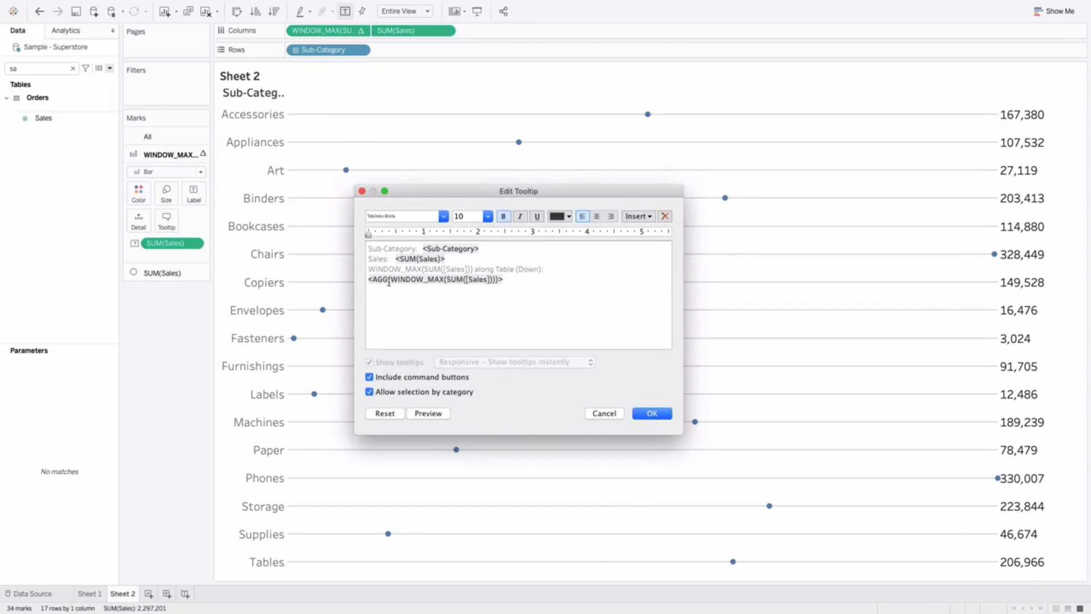
mouse_move(399, 293)
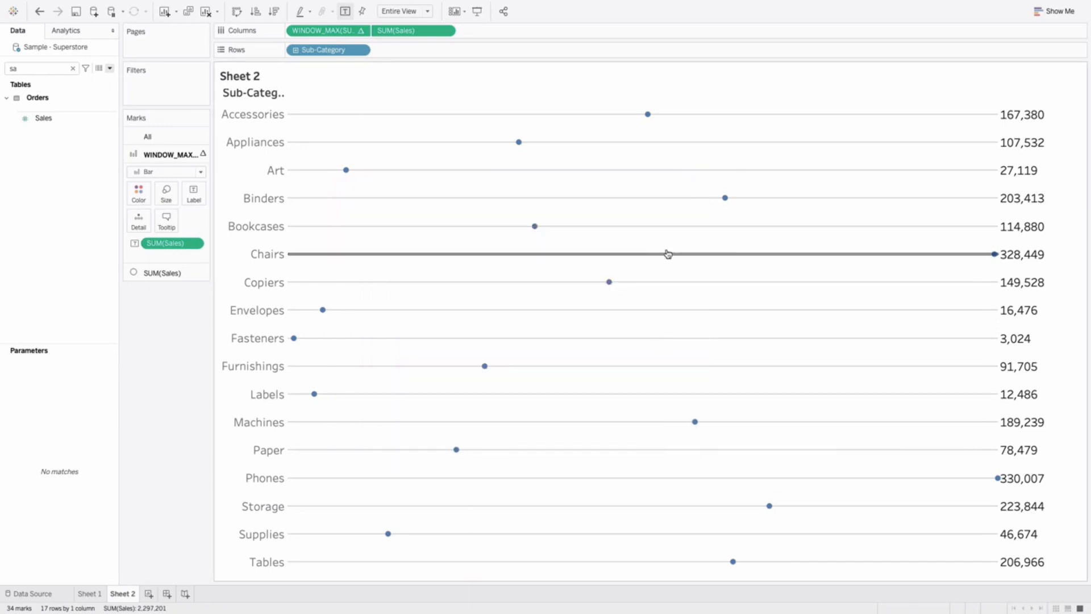
mouse_move(667, 253)
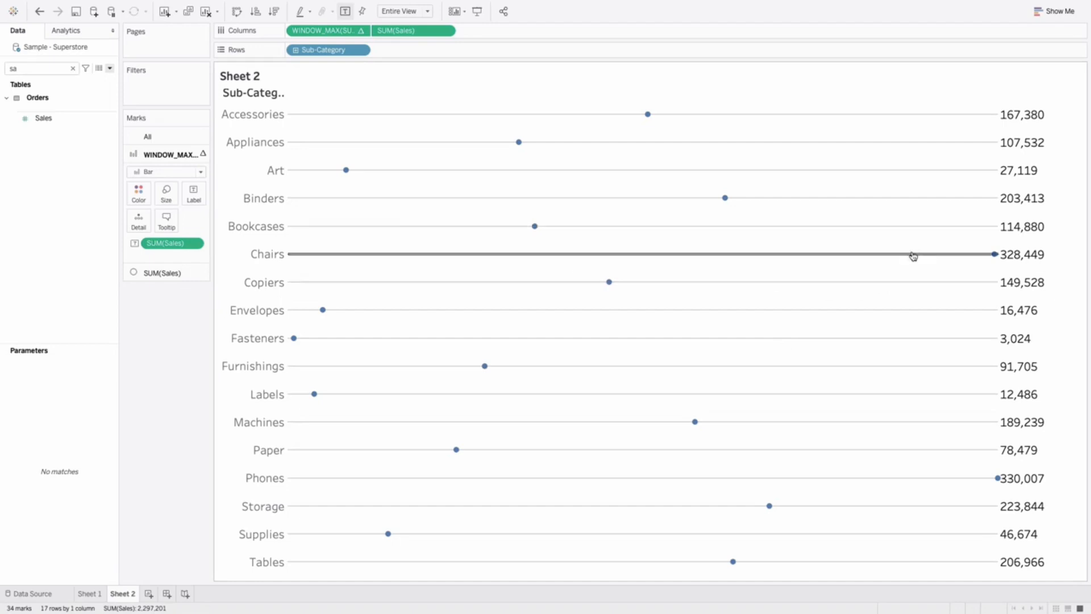
mouse_move(995, 255)
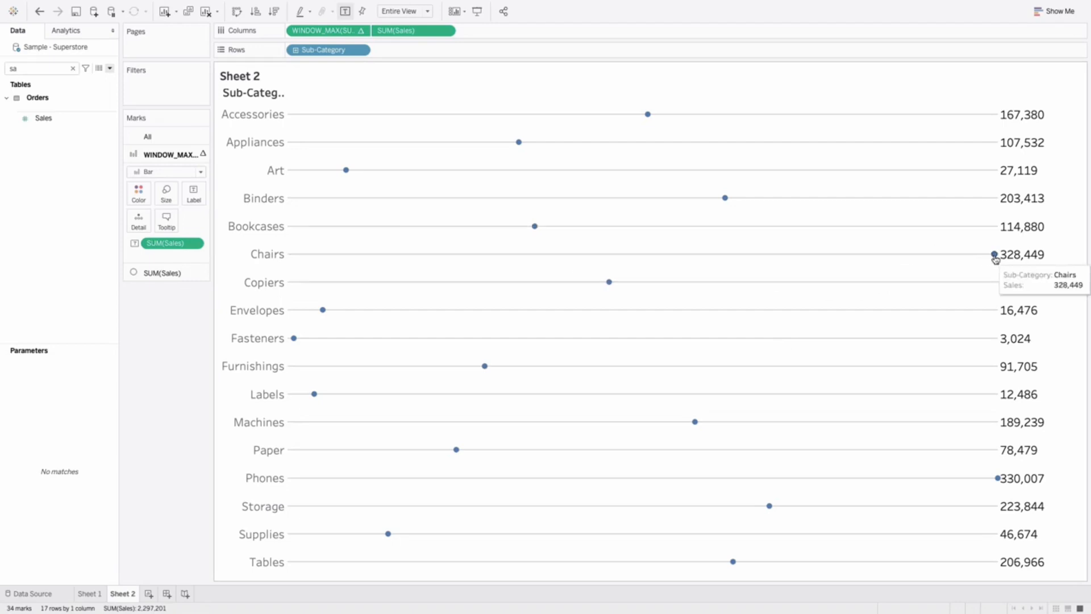
mouse_move(596, 198)
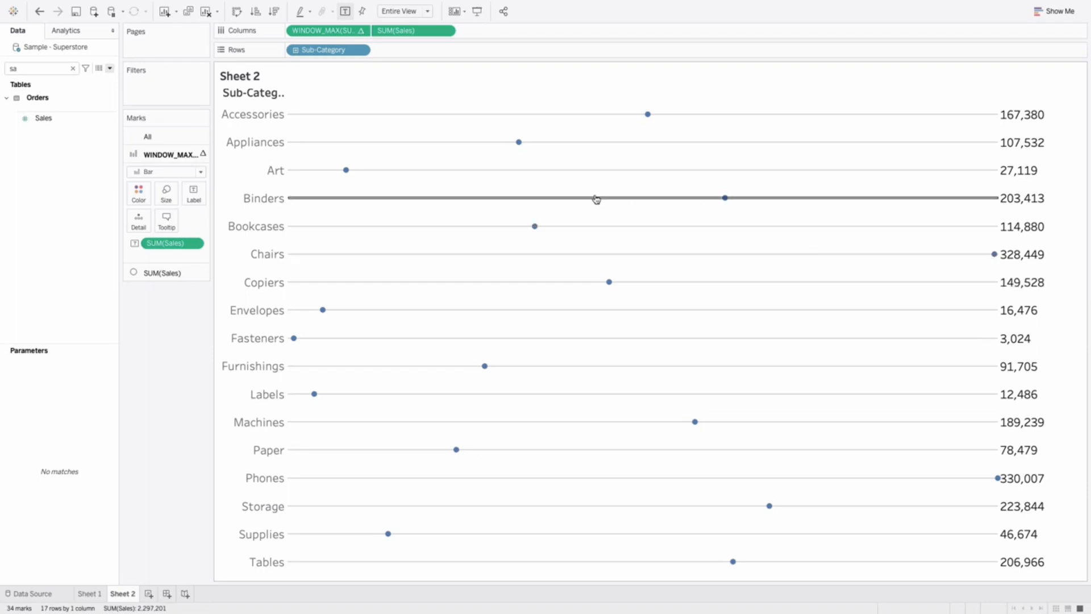
mouse_move(584, 220)
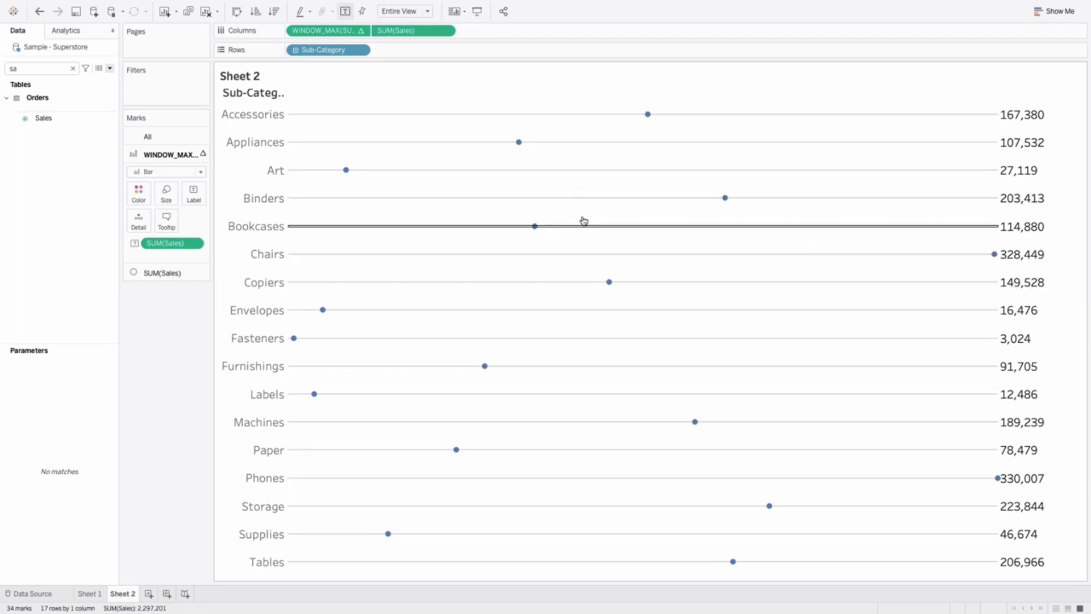
mouse_move(342, 210)
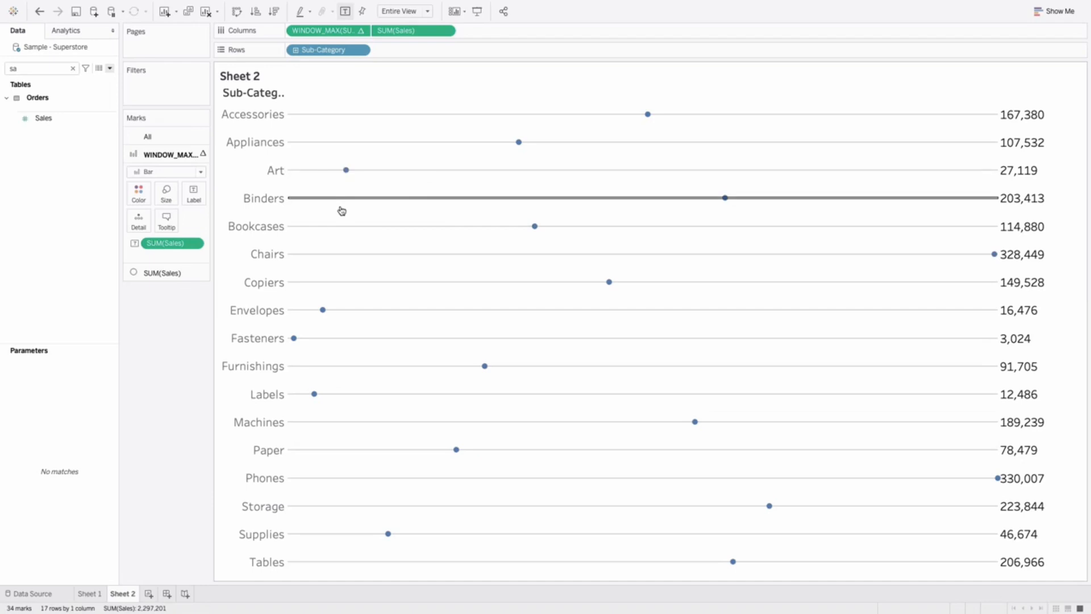
mouse_move(724, 198)
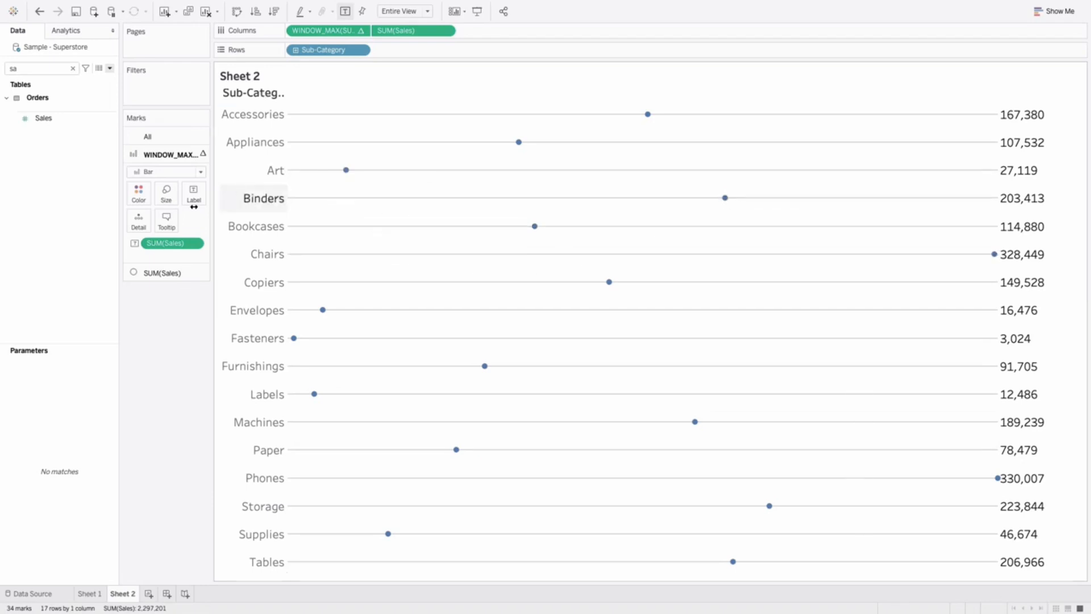
mouse_move(192, 427)
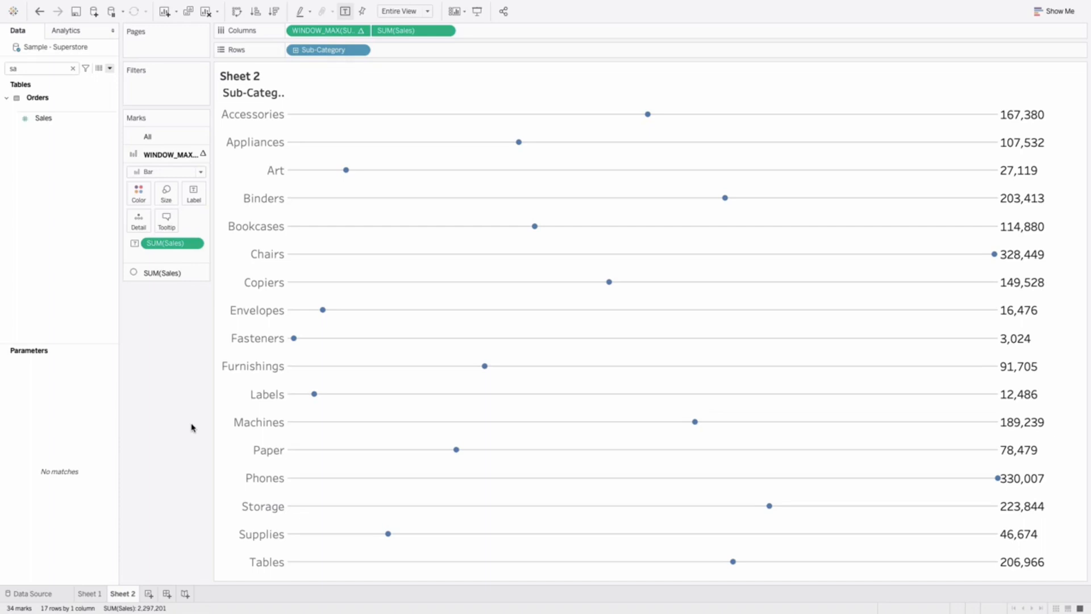
mouse_move(183, 421)
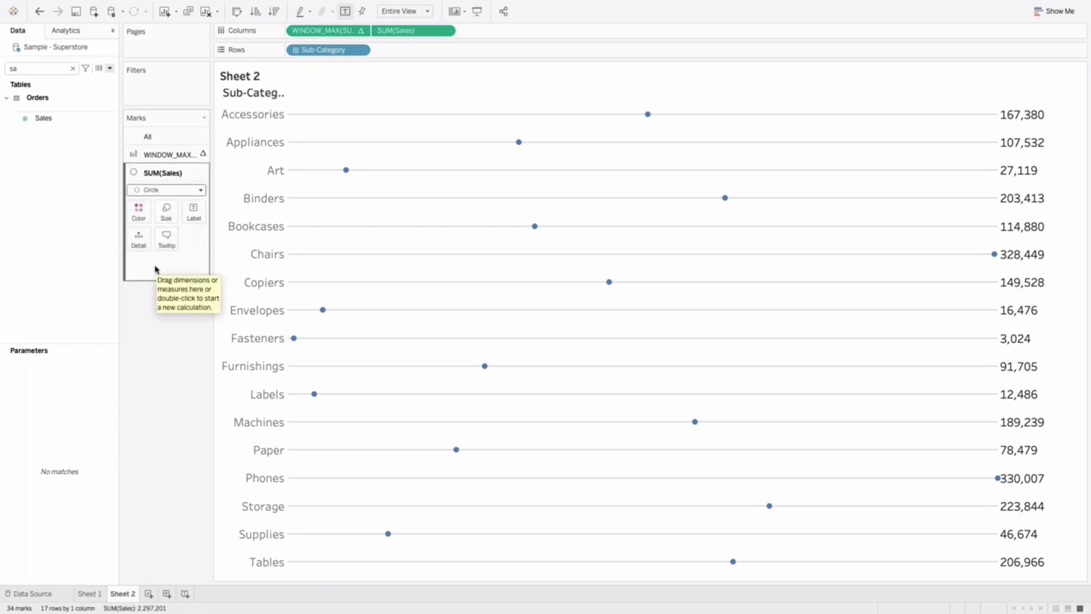
Make the Sales circles black and larger
click(139, 211)
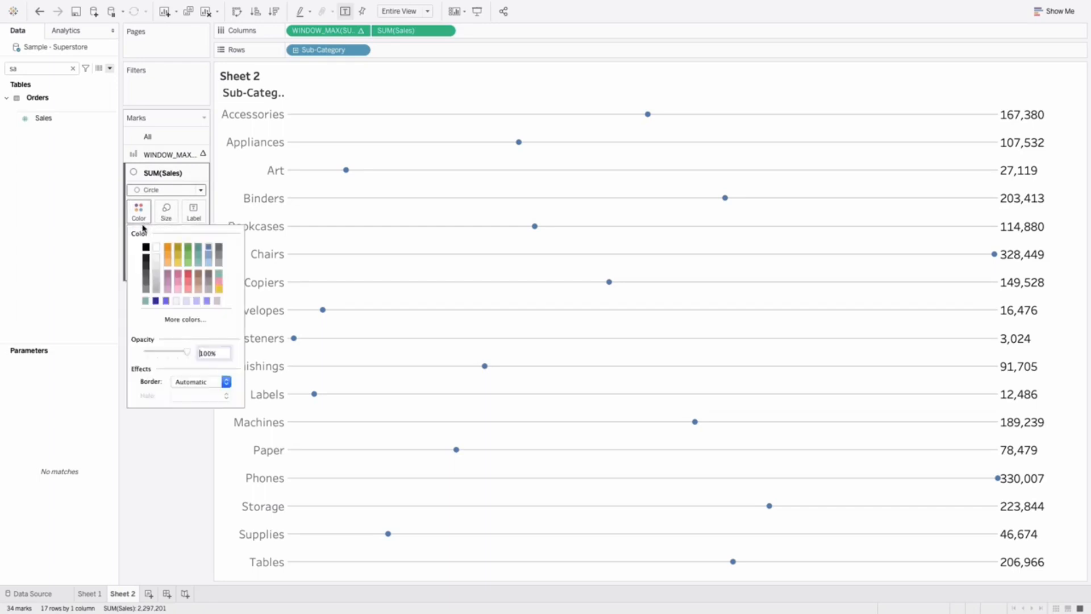
click(201, 382)
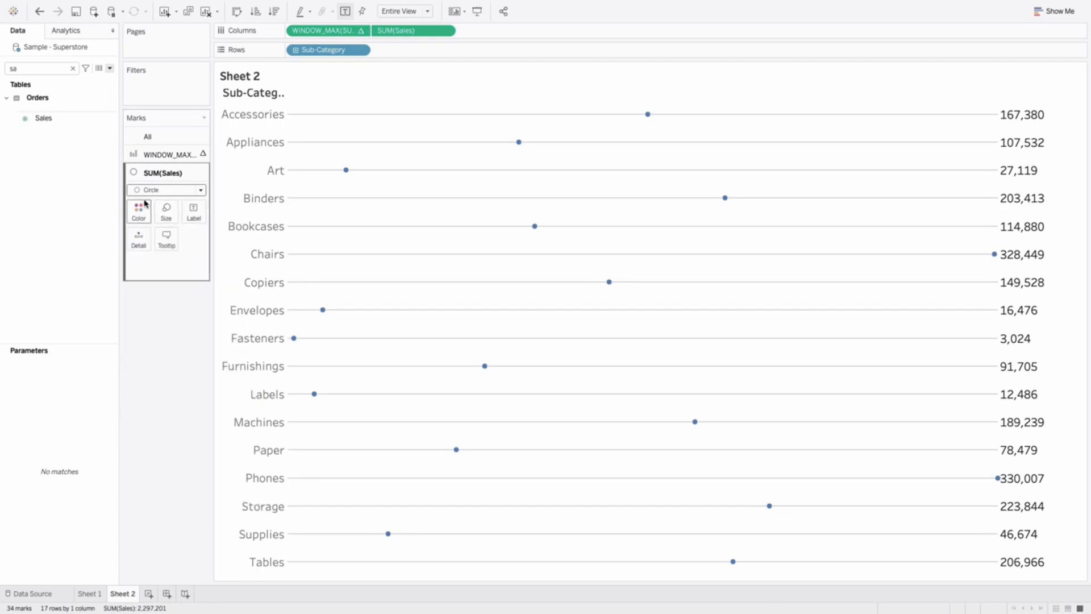
click(139, 211)
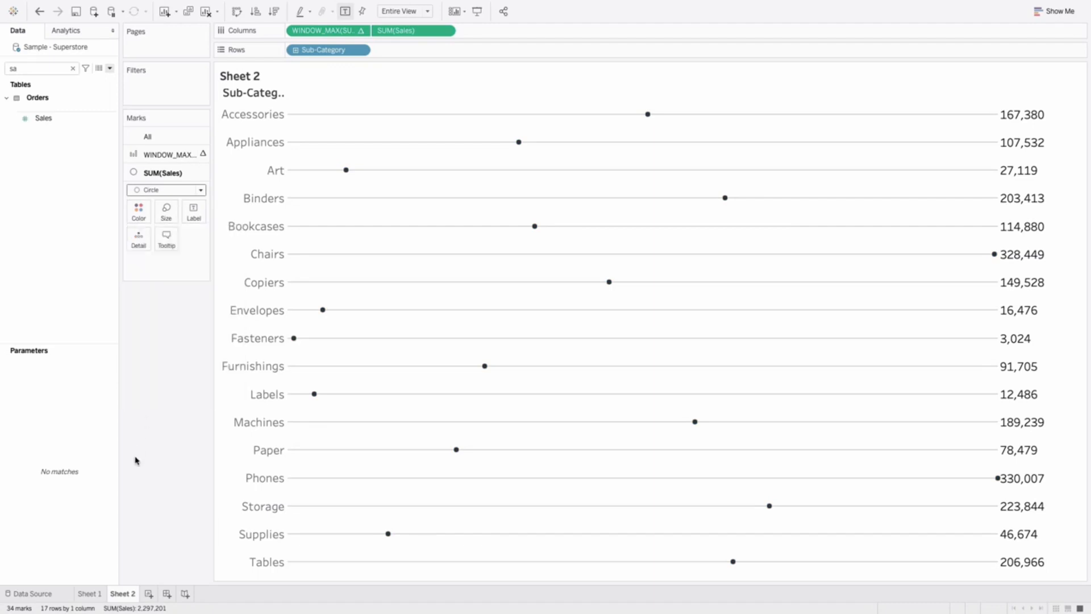
click(166, 210)
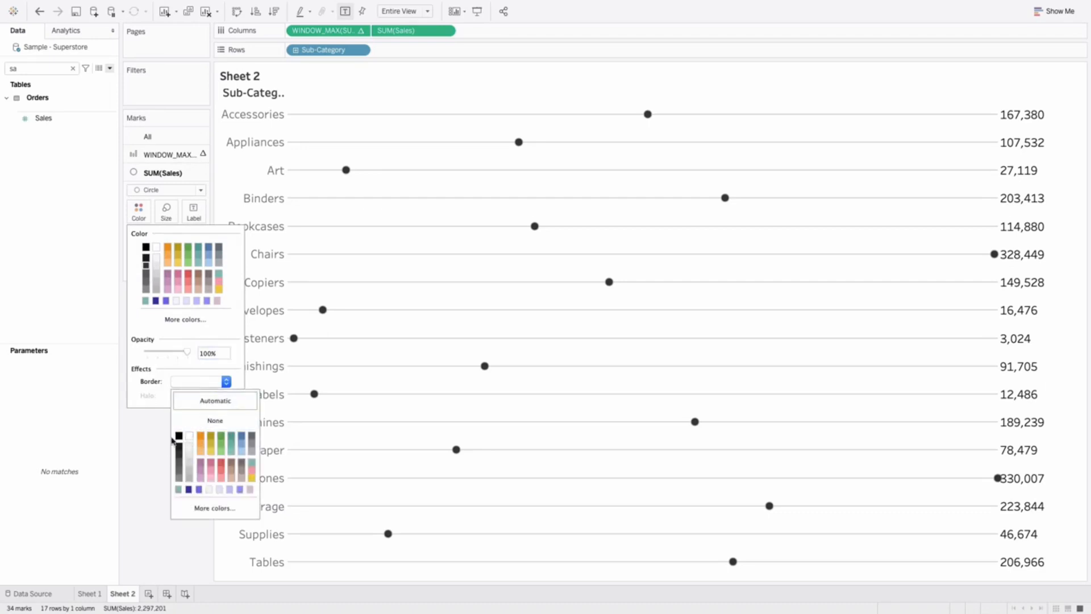
mouse_move(189, 437)
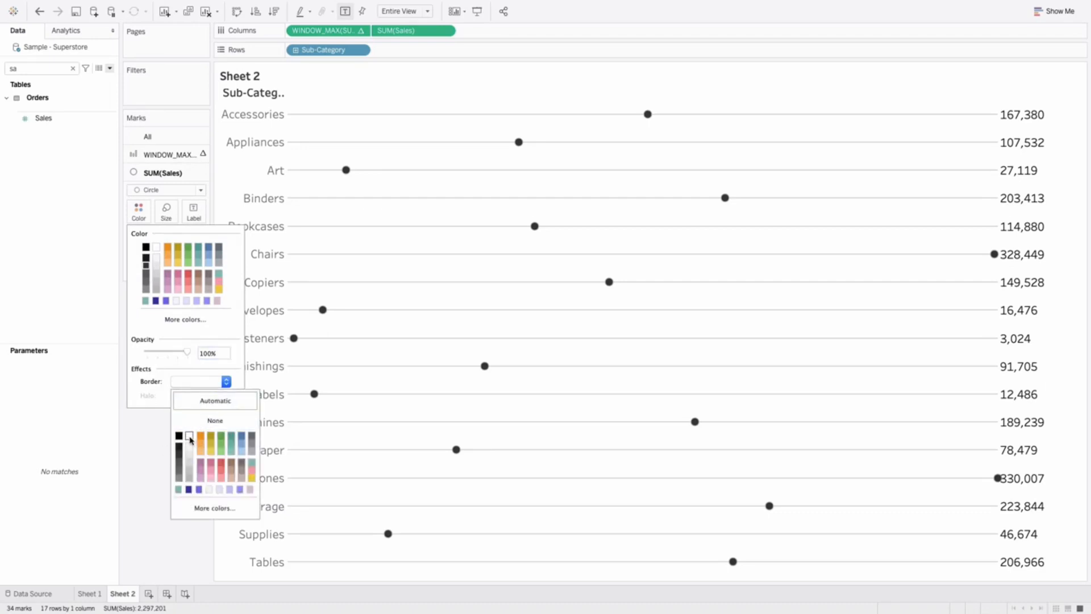
mouse_move(608, 281)
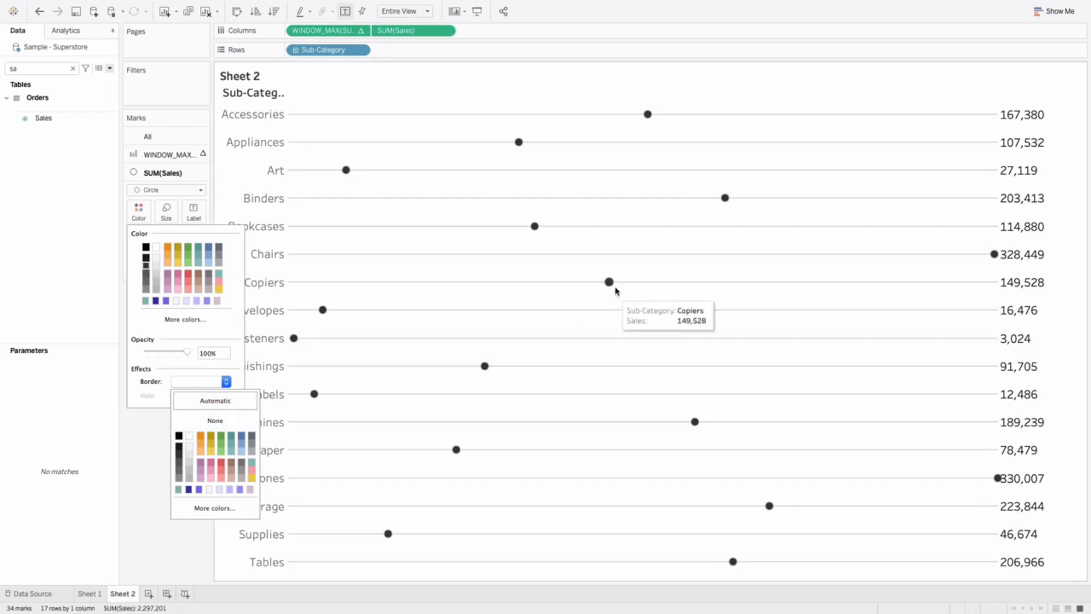
mouse_move(204, 480)
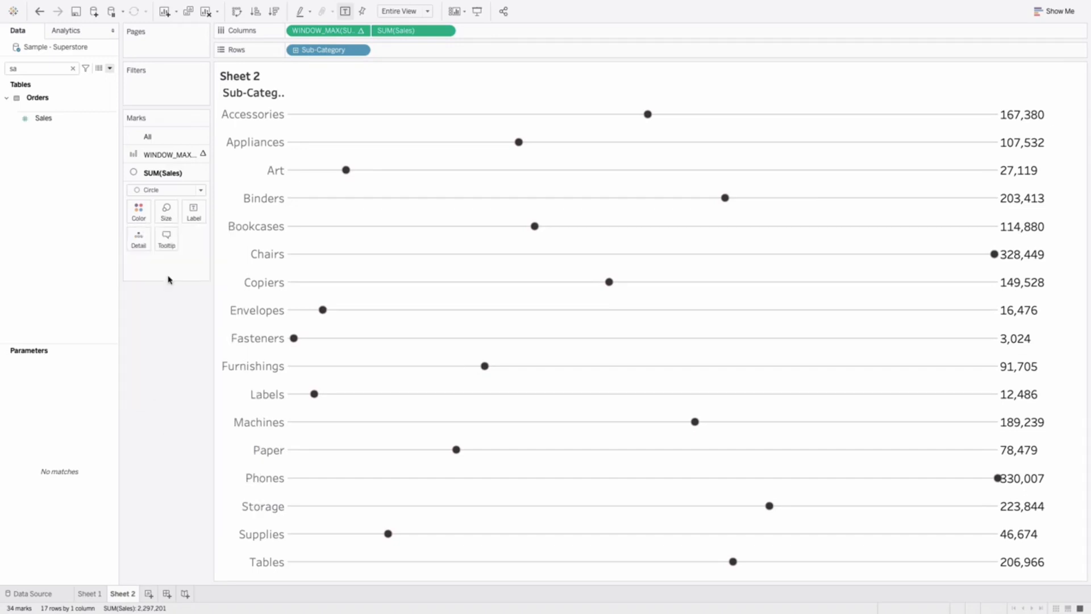
mouse_move(194, 210)
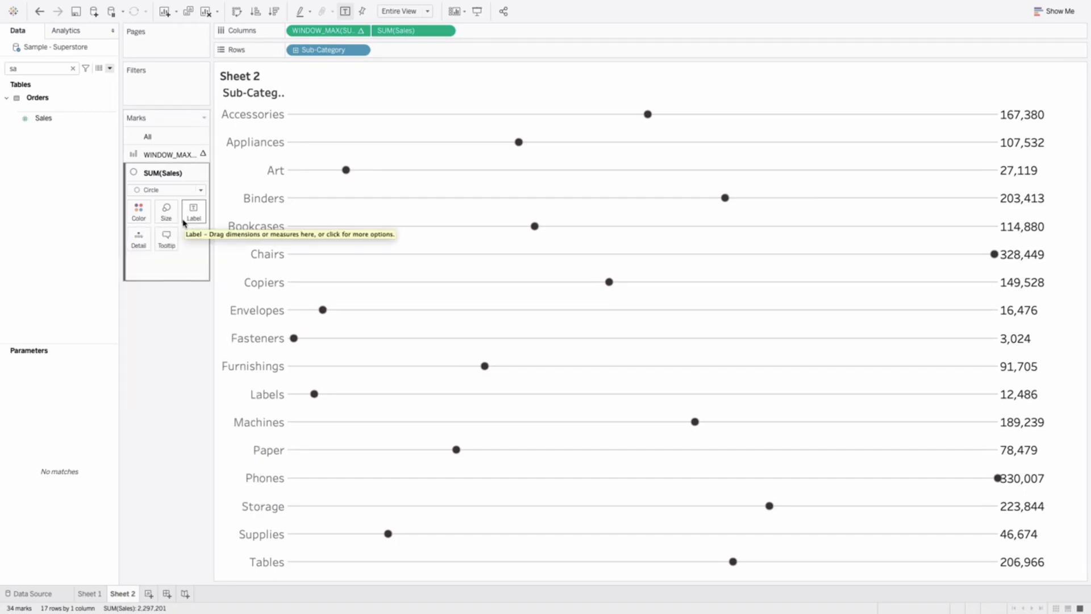